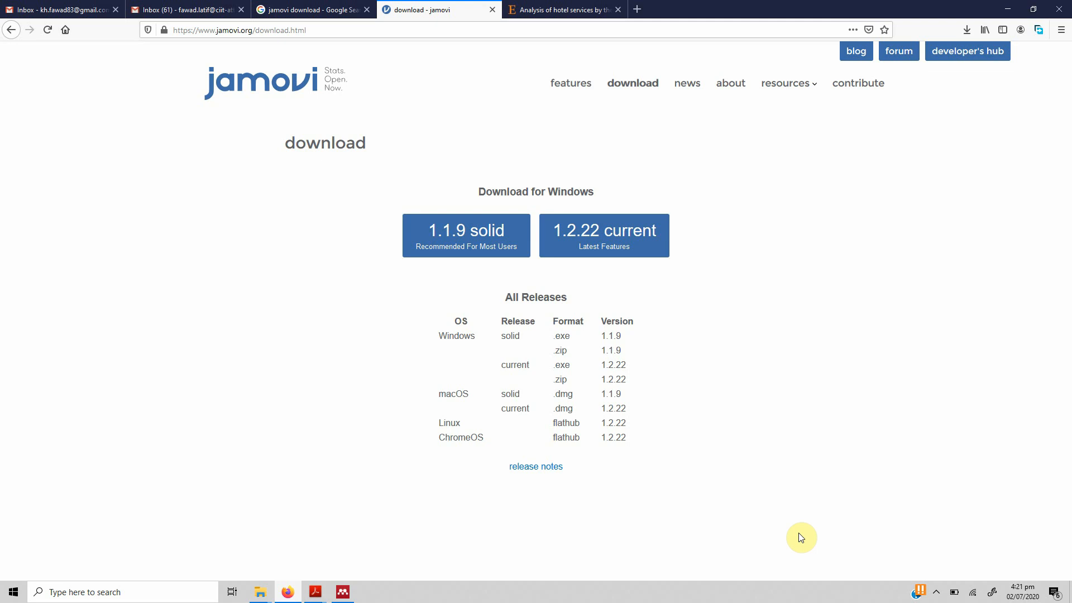
mouse_move(132, 66)
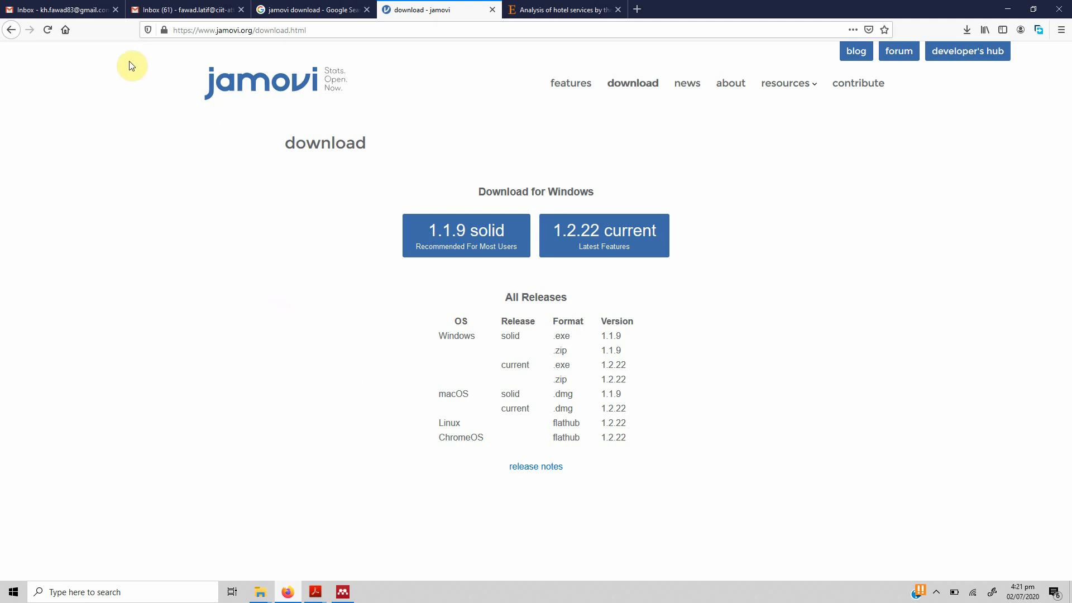
mouse_move(576, 208)
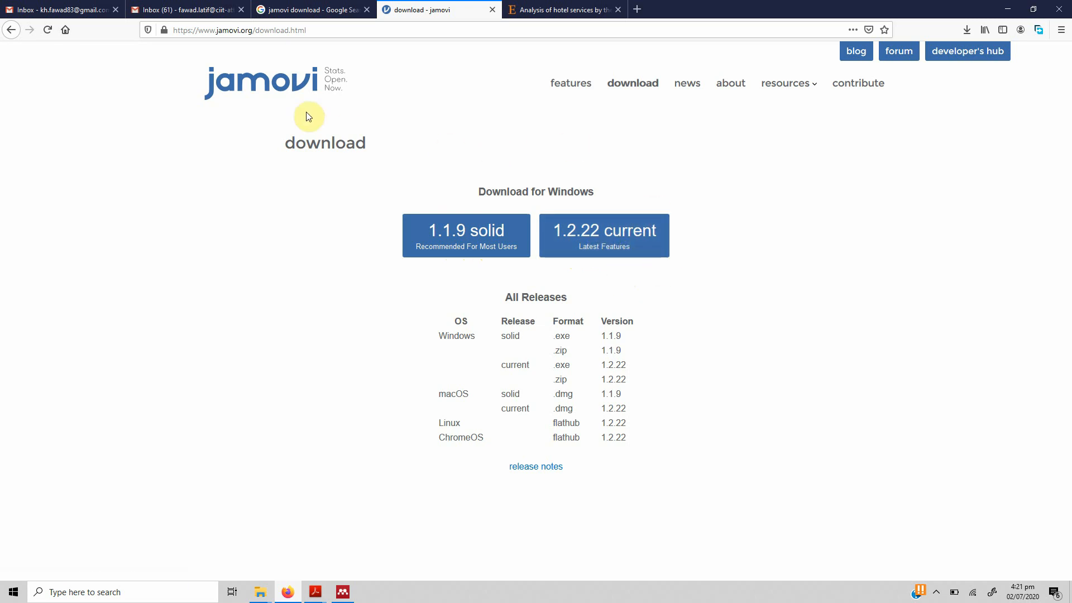
Launch jamovi 1.2.22 from the Softwares folder so an empty Untitled window opens
click(311, 10)
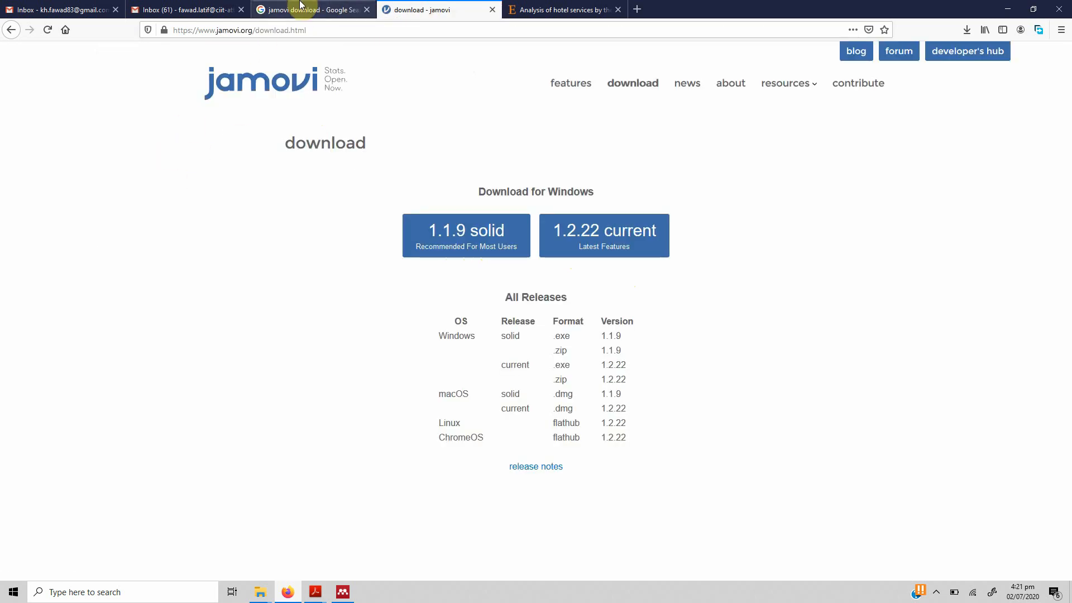
click(311, 10)
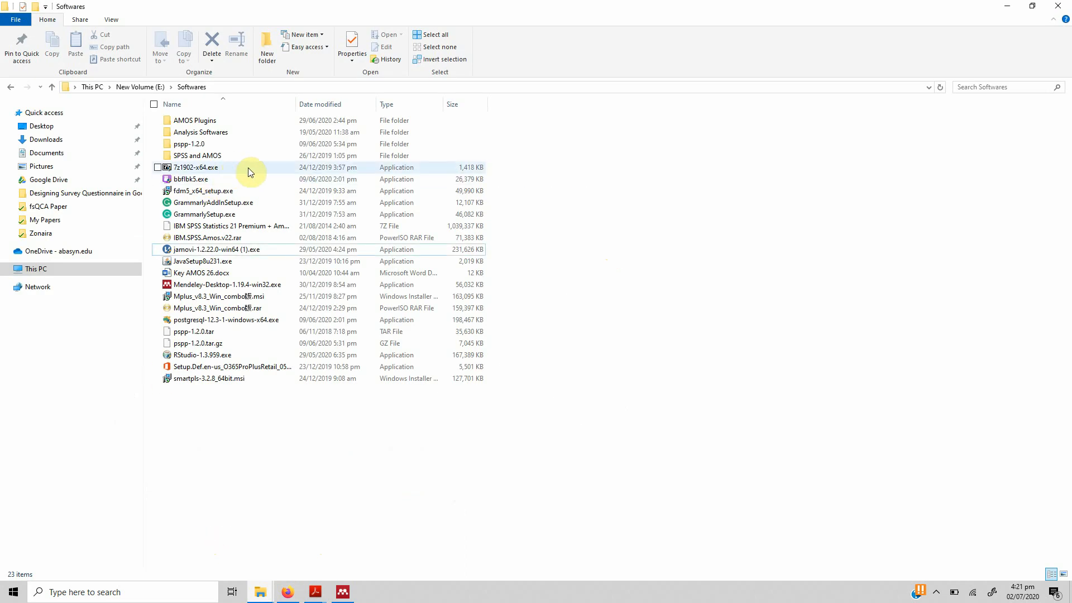
click(219, 249)
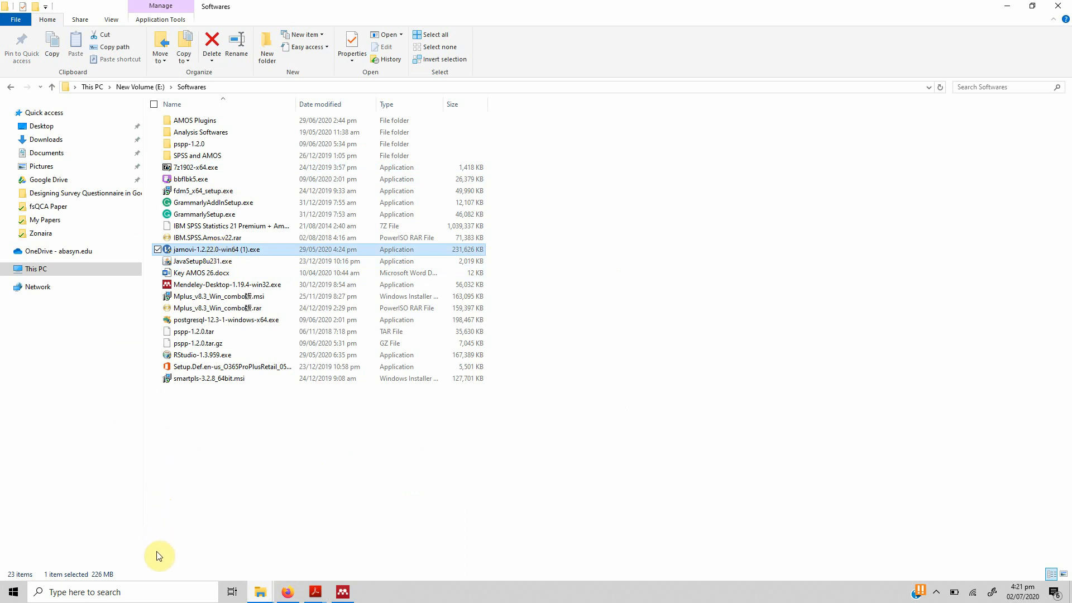
mouse_move(194, 454)
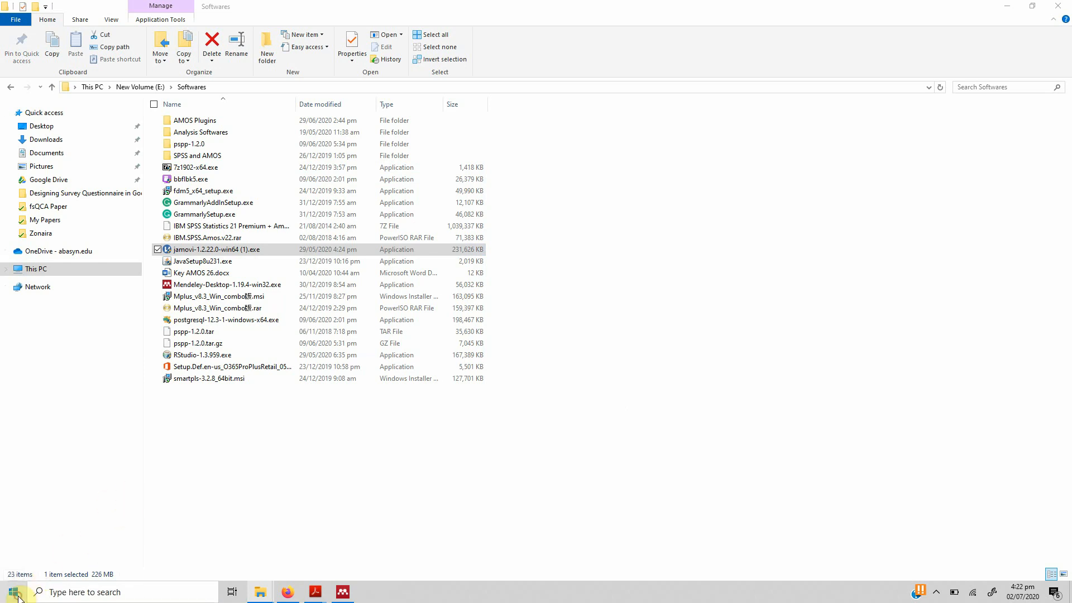
click(12, 592)
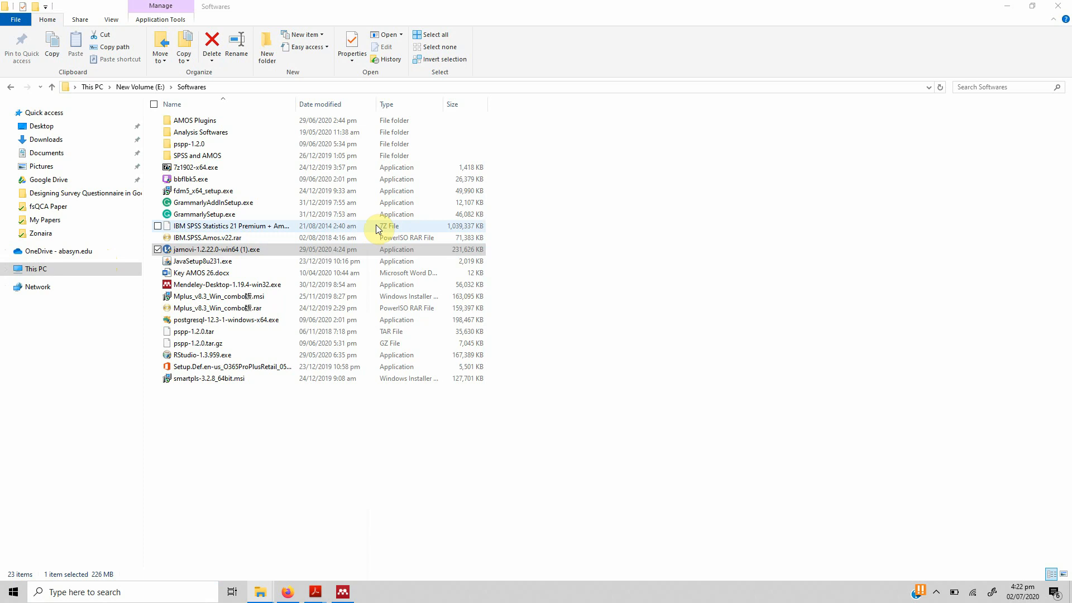
double_click(219, 249)
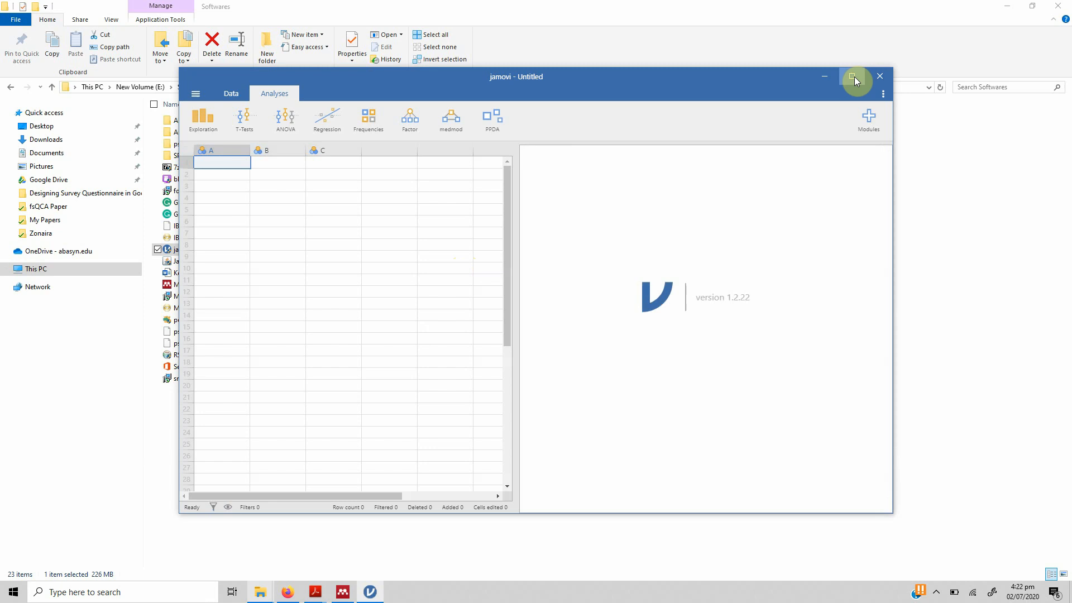
Maximize the jamovi window so the Untitled spreadsheet fills the screen
click(854, 76)
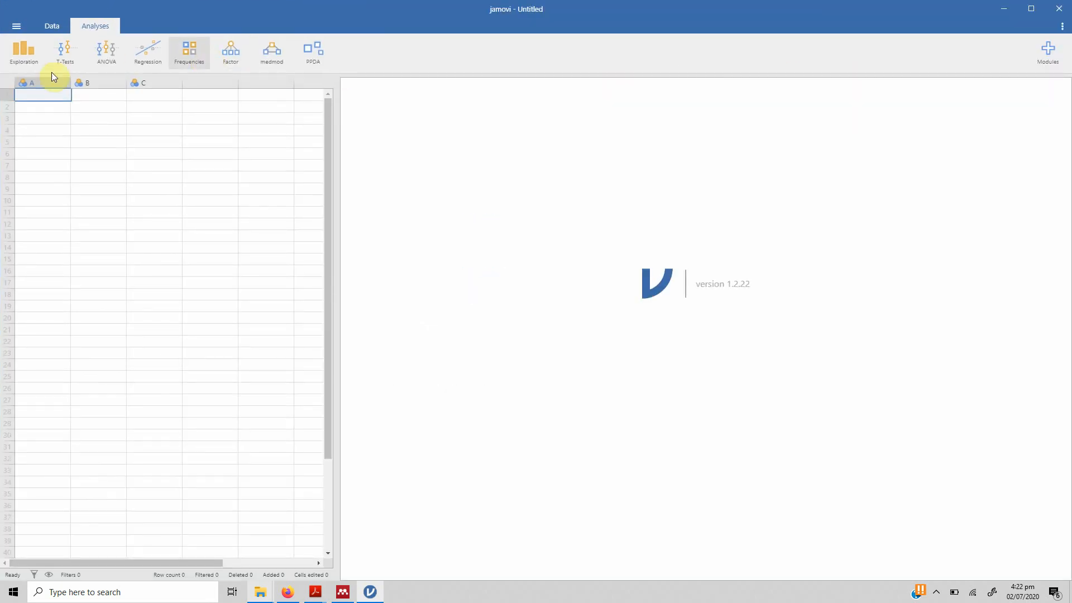
mouse_move(969, 67)
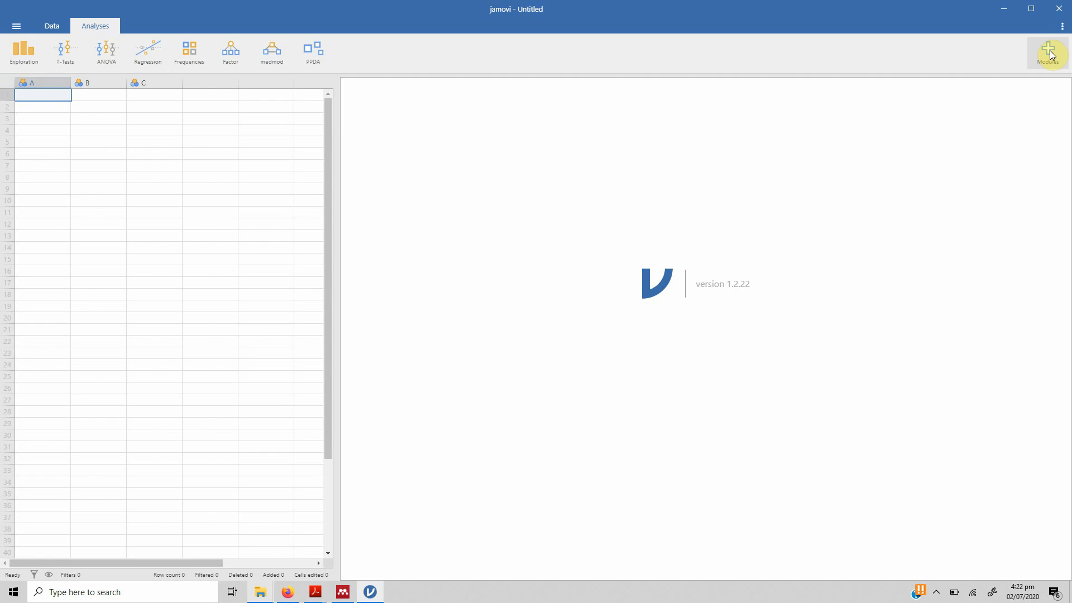
Review the installed modules (jmv, jamm, medmod, psychoPDA, surveymv) and close the manager
click(1047, 52)
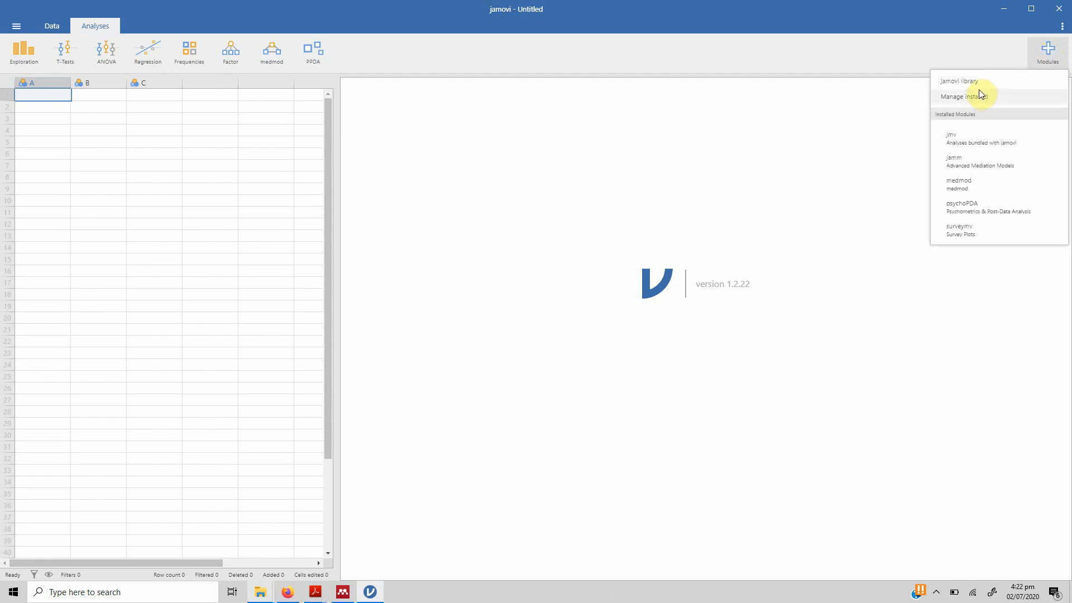
click(1047, 53)
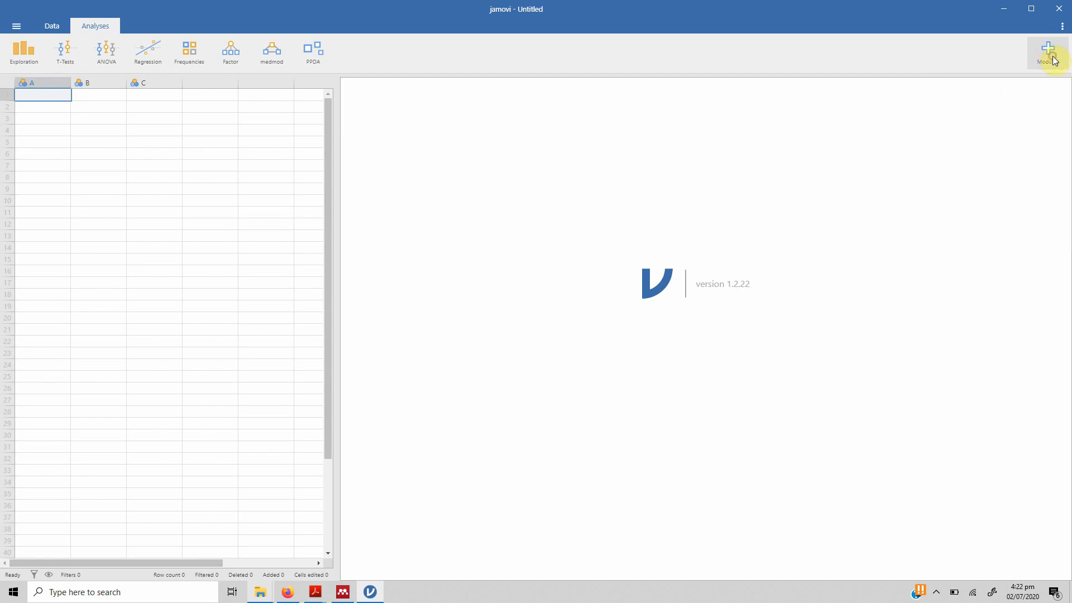
click(1048, 52)
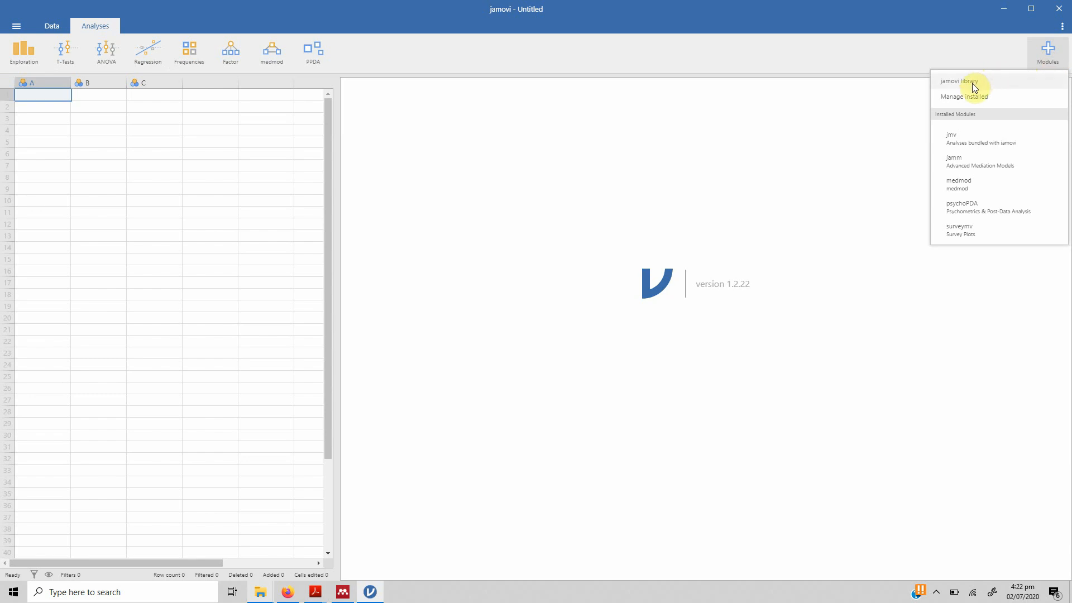
mouse_move(975, 180)
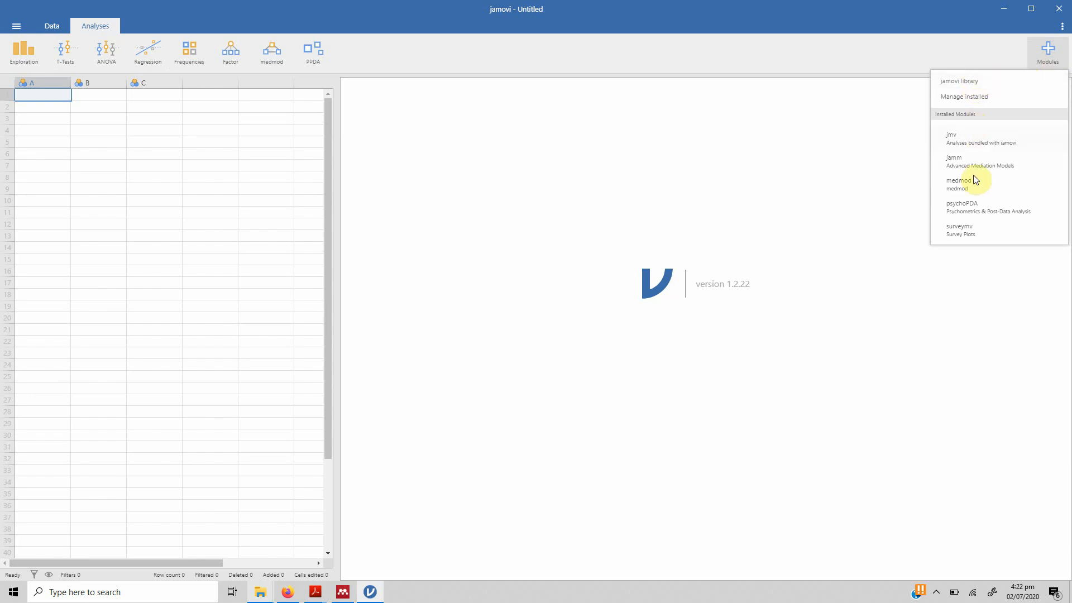
mouse_move(969, 96)
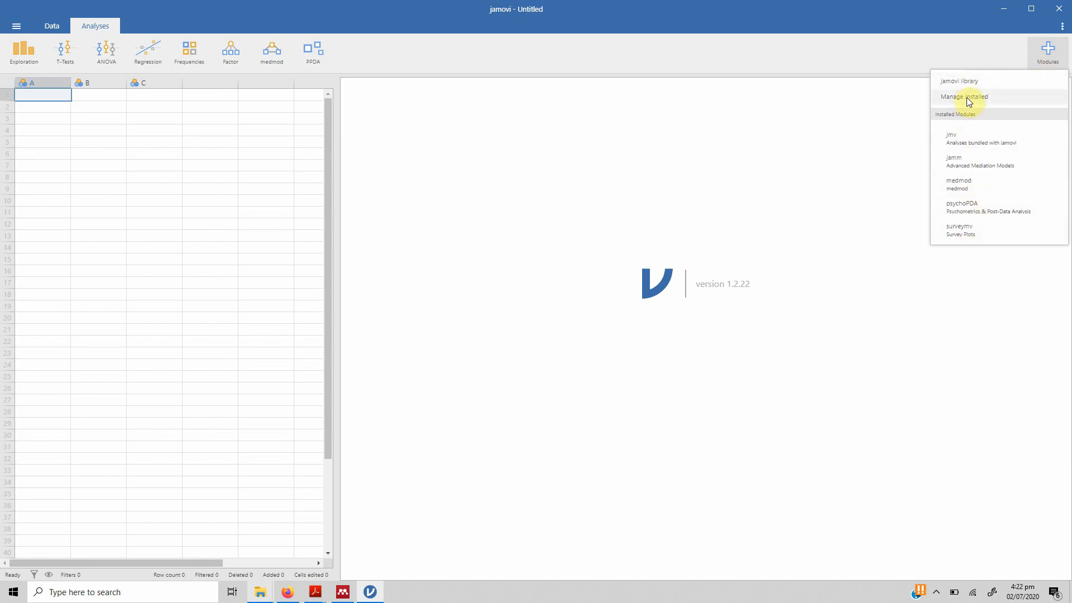
click(963, 96)
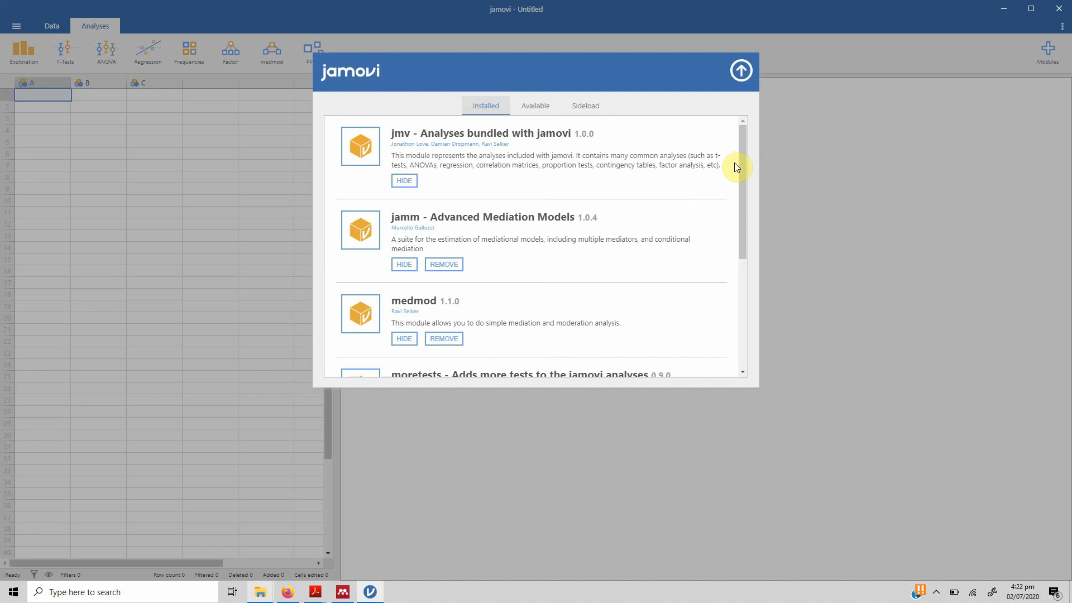
scroll(down, 3)
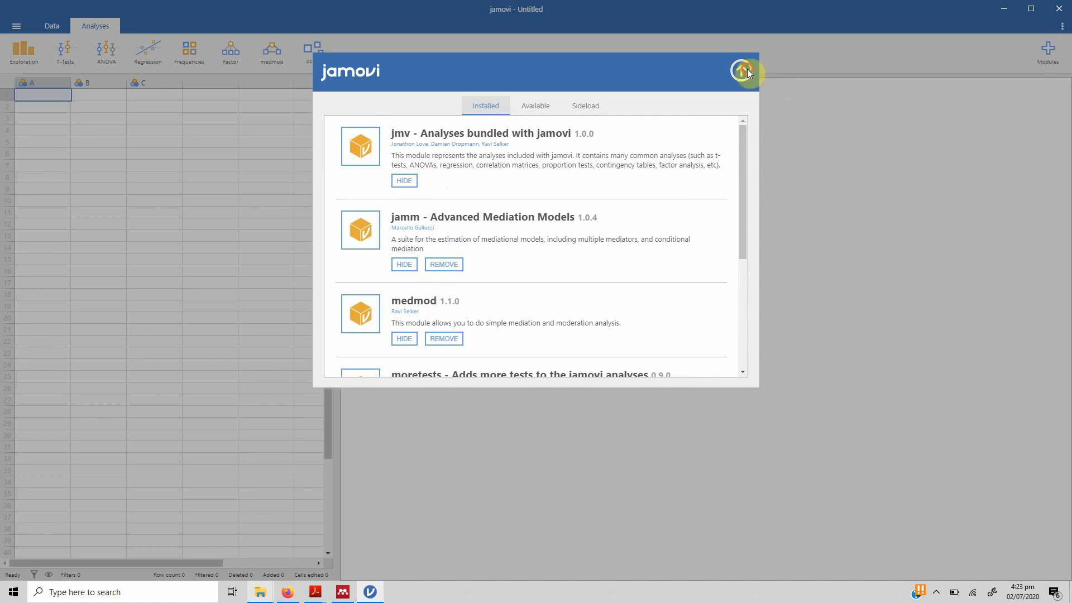
click(1047, 51)
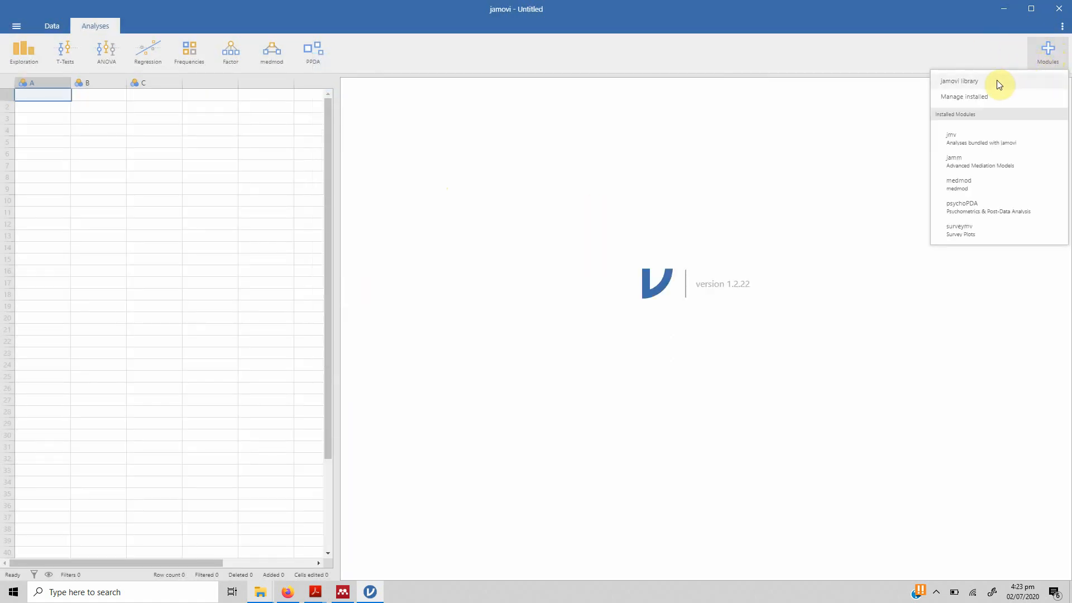
Browse the Available tab of the module library, then close it back to the spreadsheet
click(959, 81)
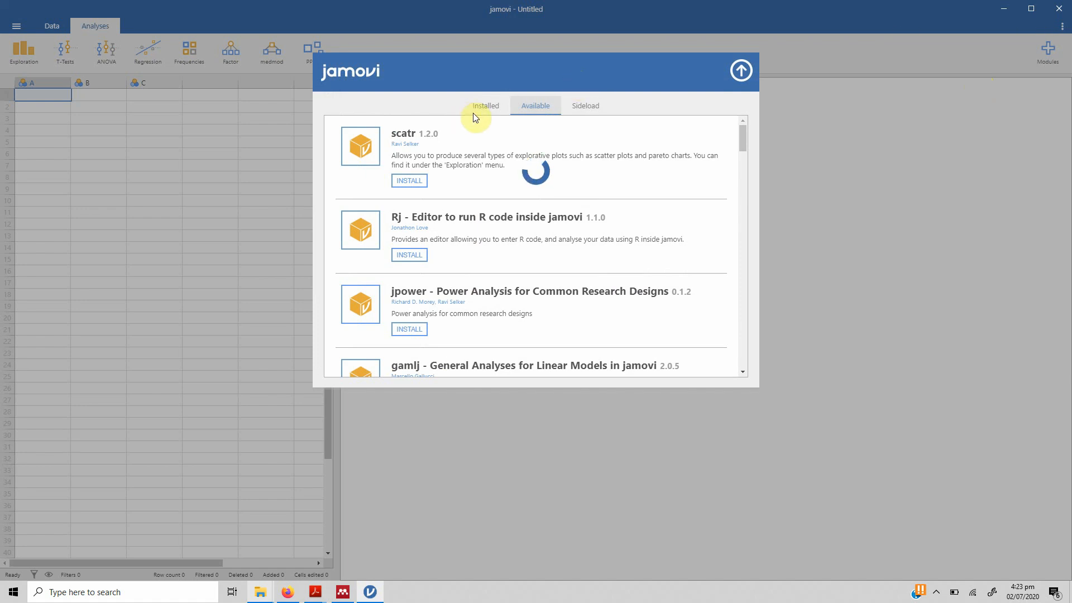
mouse_move(689, 174)
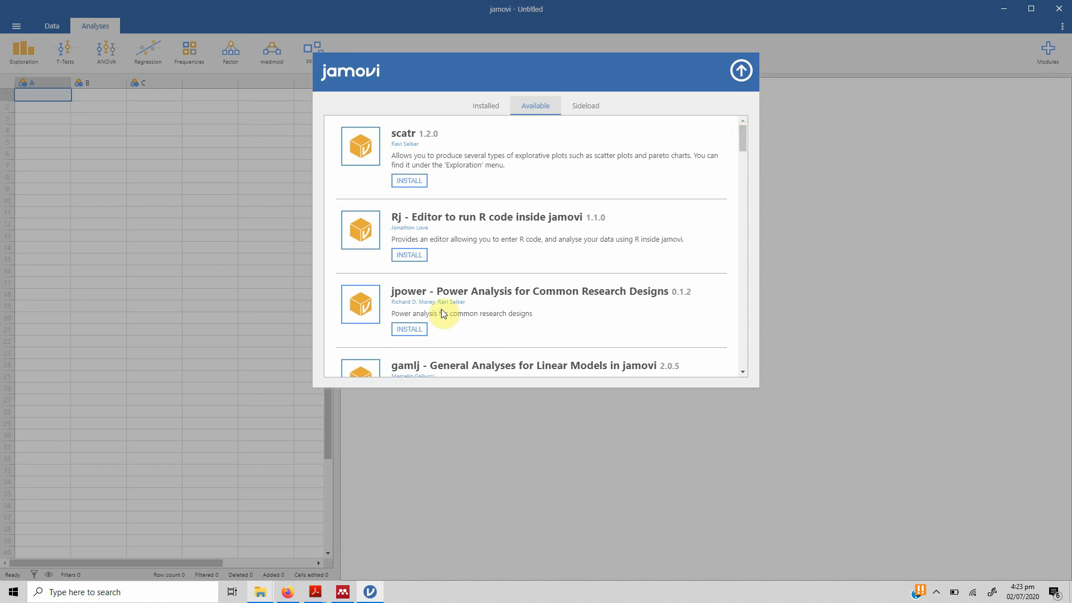
mouse_move(421, 318)
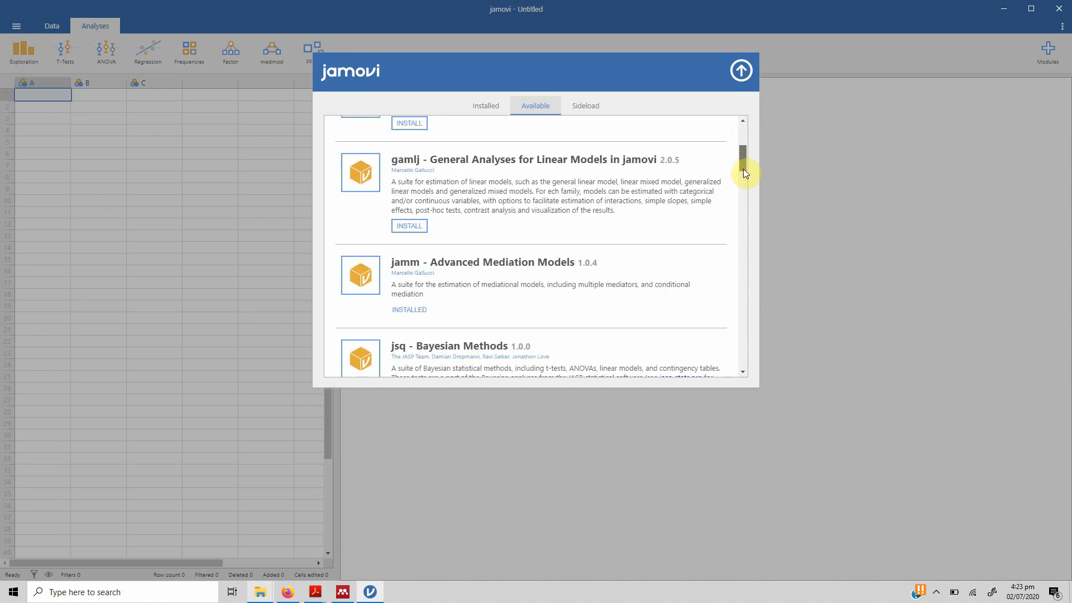
scroll(down, 3)
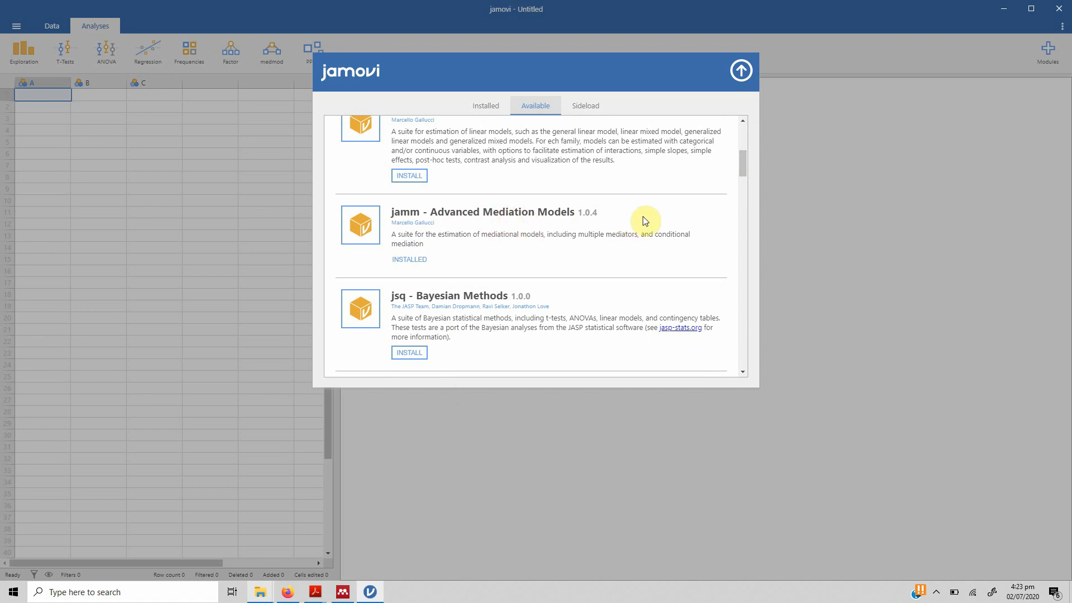
mouse_move(483, 240)
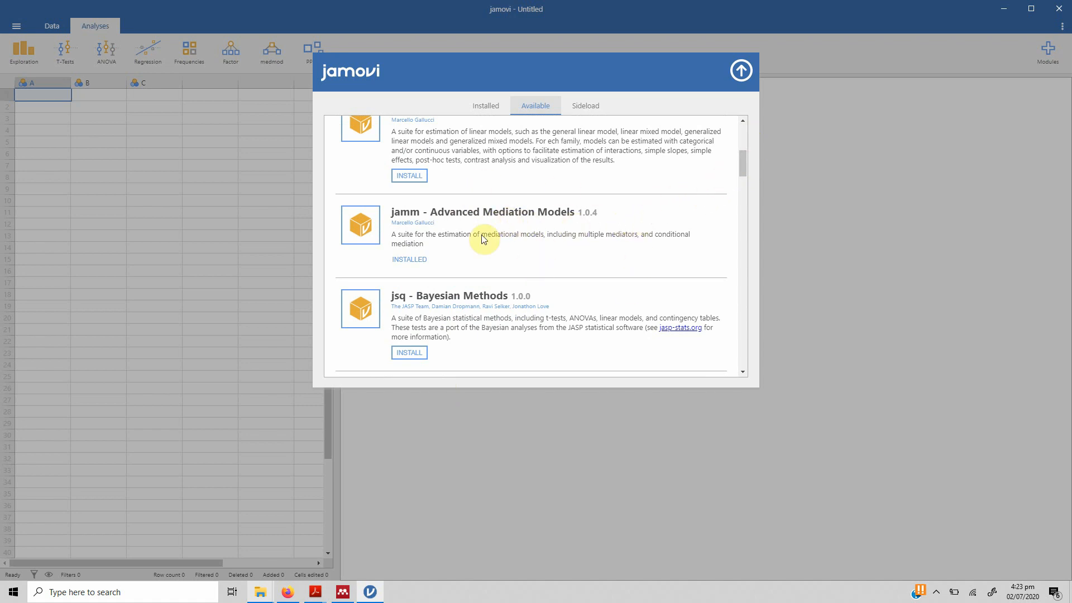
scroll(down, 3)
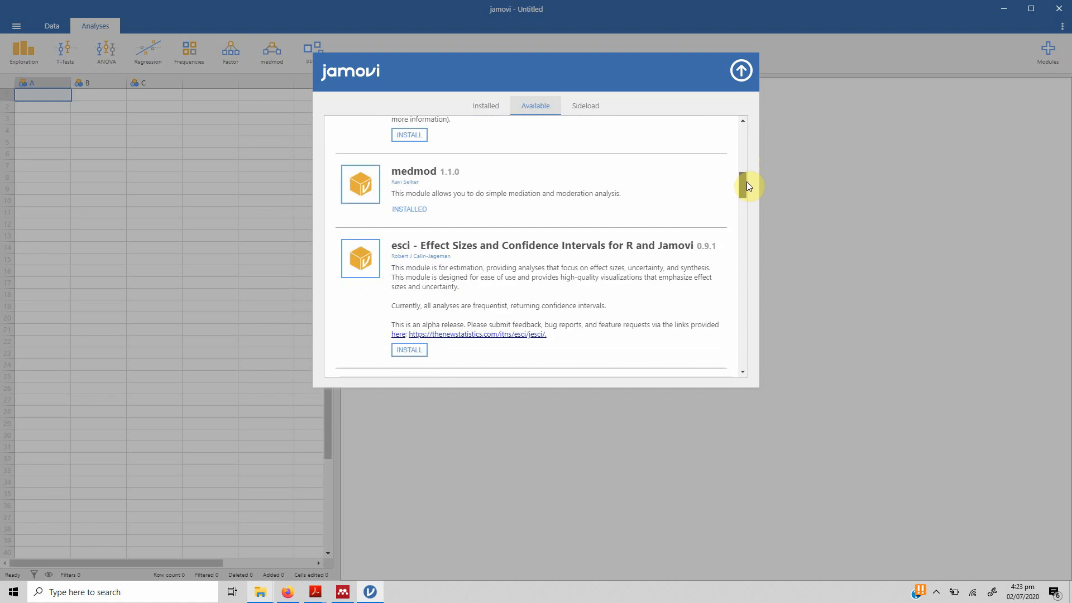
scroll(down, 3)
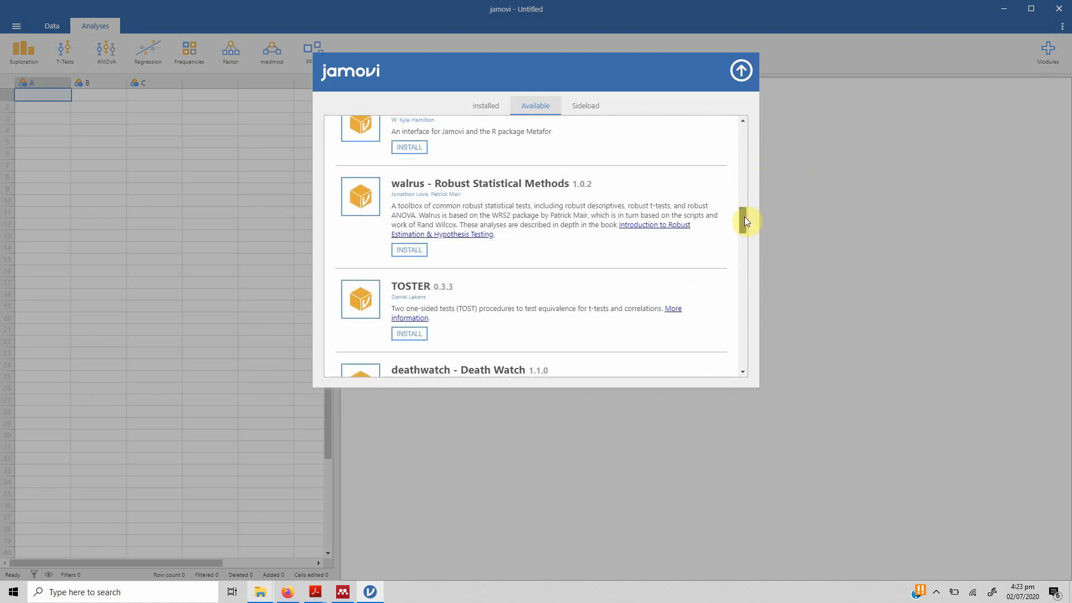
scroll(down, 3)
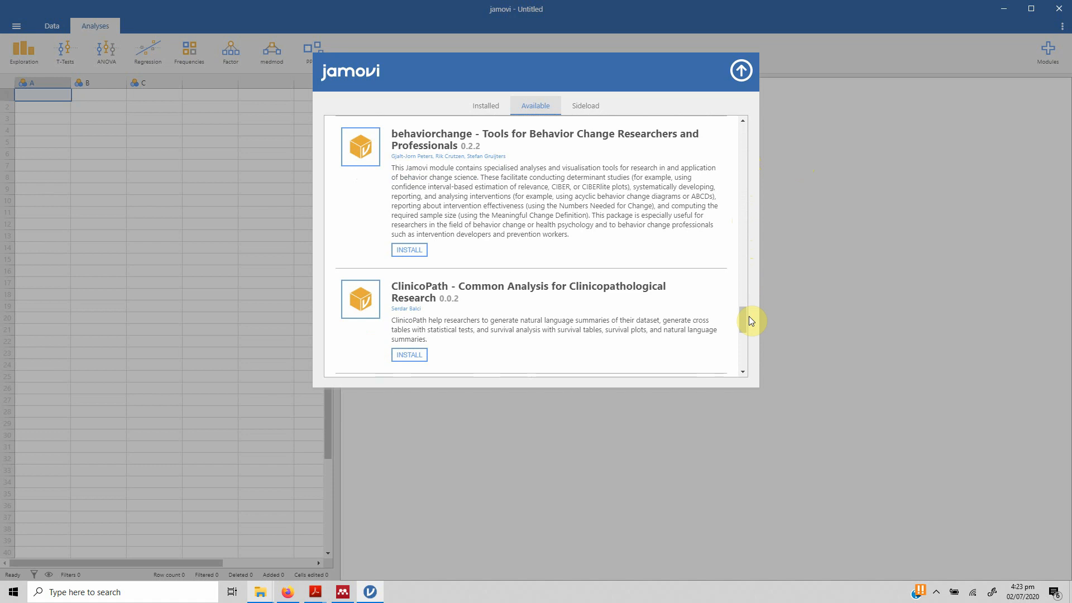
mouse_move(706, 101)
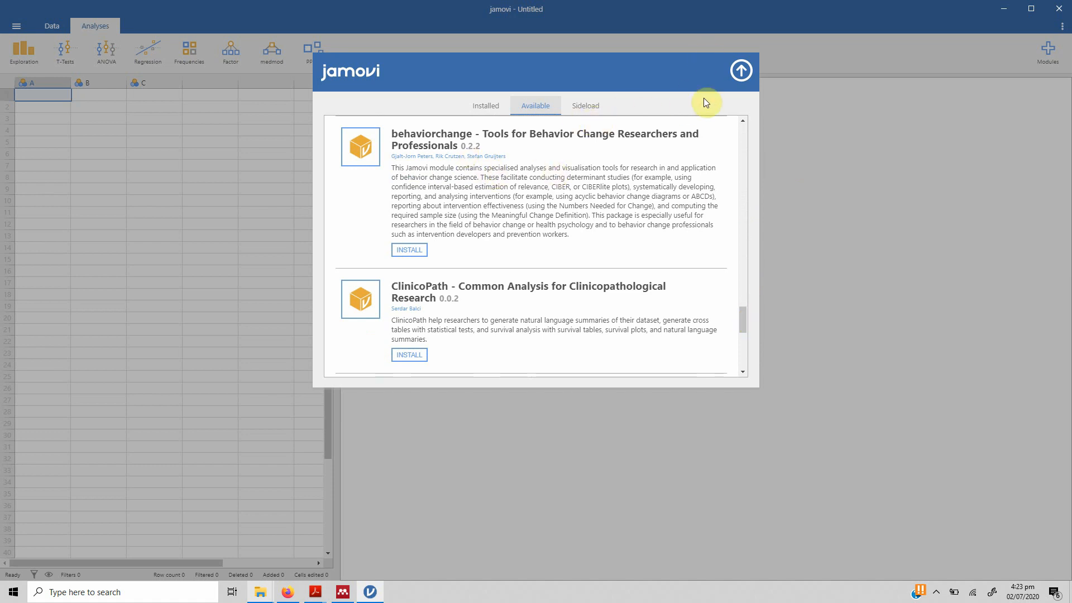
click(741, 71)
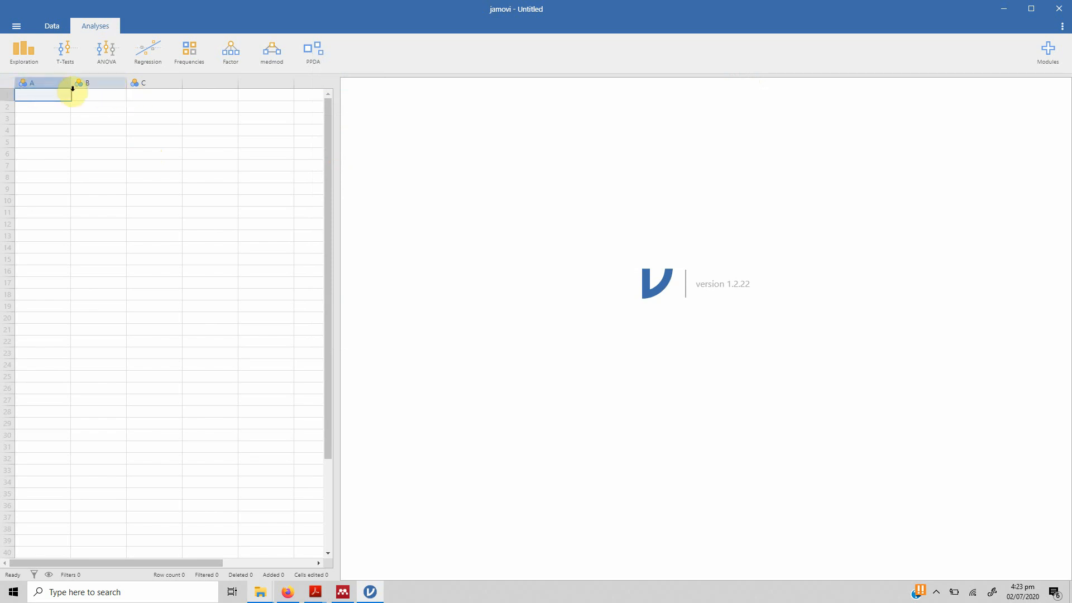
Delete the default empty variables A, B and C from the spreadsheet
right_click(39, 93)
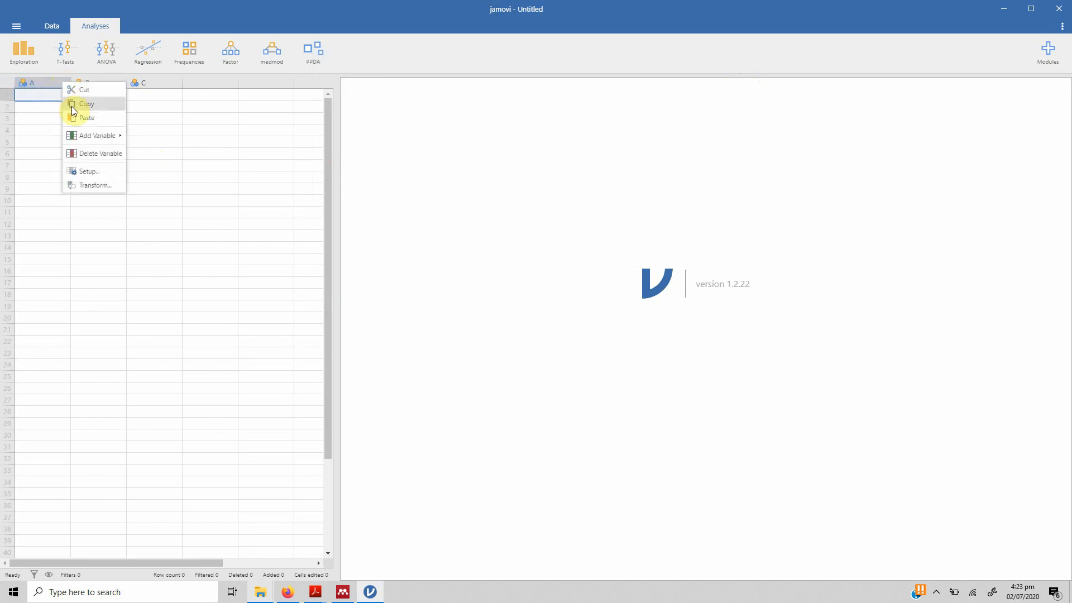
click(101, 153)
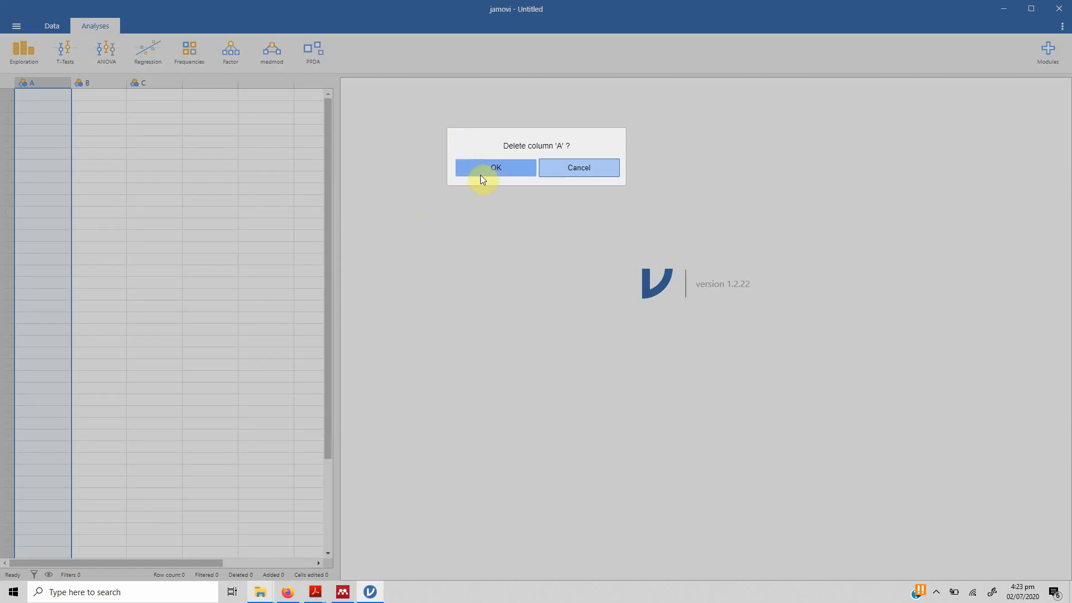
click(495, 167)
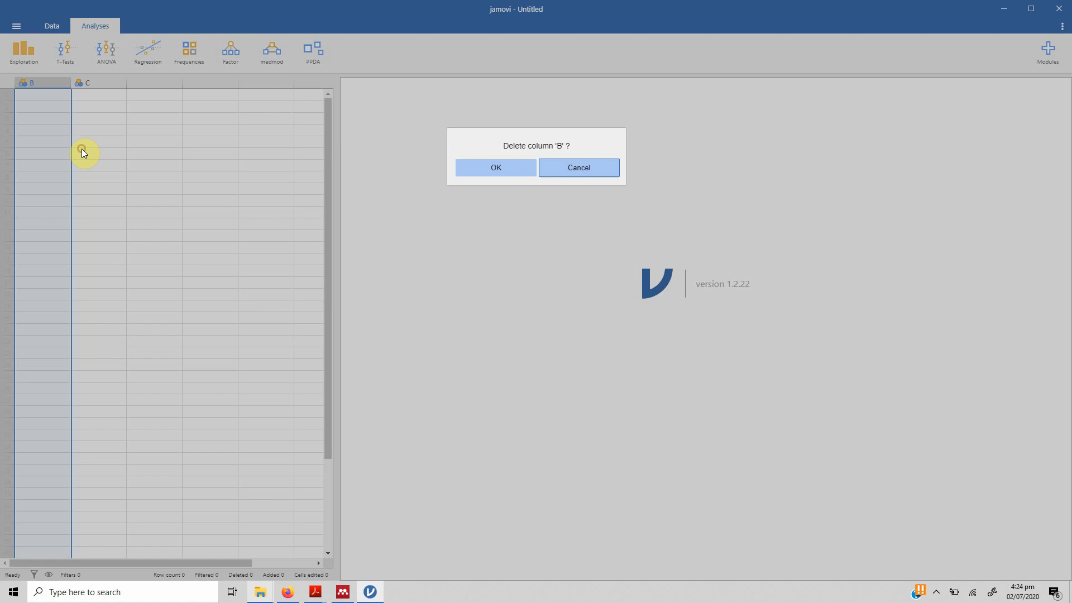
click(494, 167)
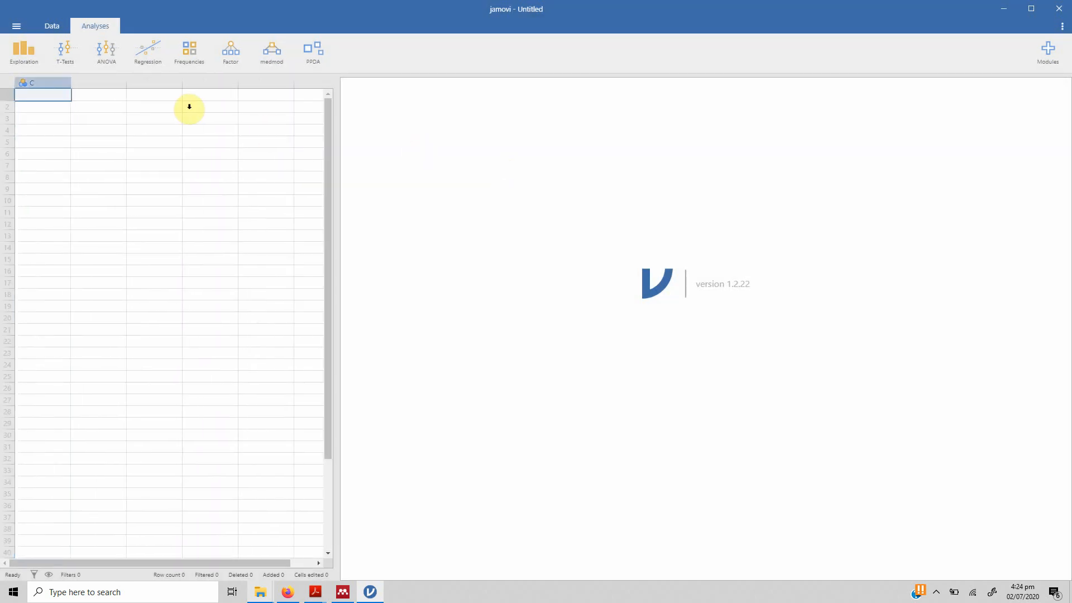
right_click(31, 83)
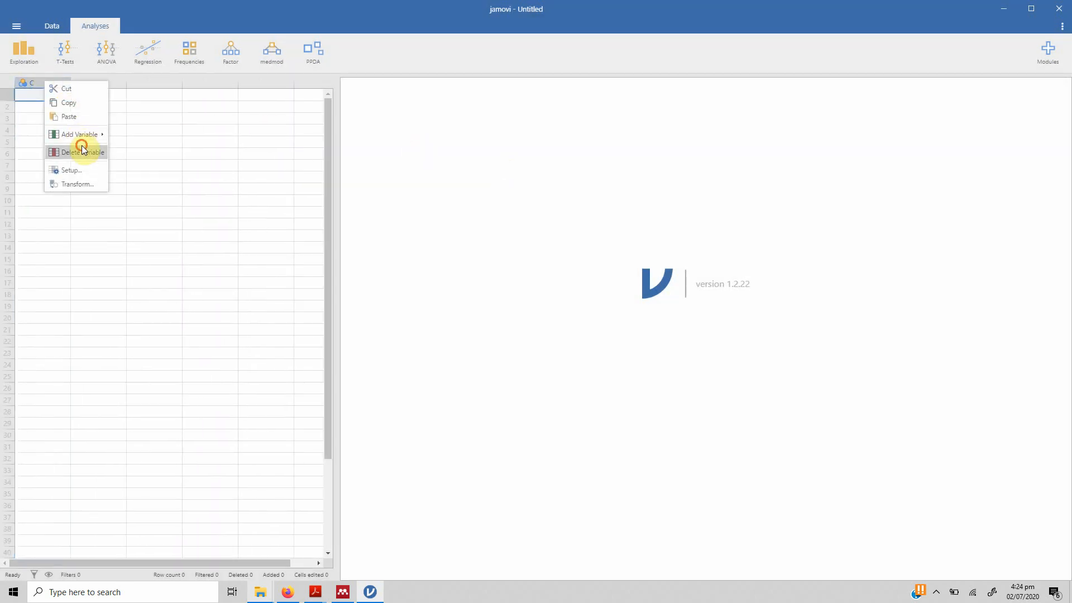
click(81, 152)
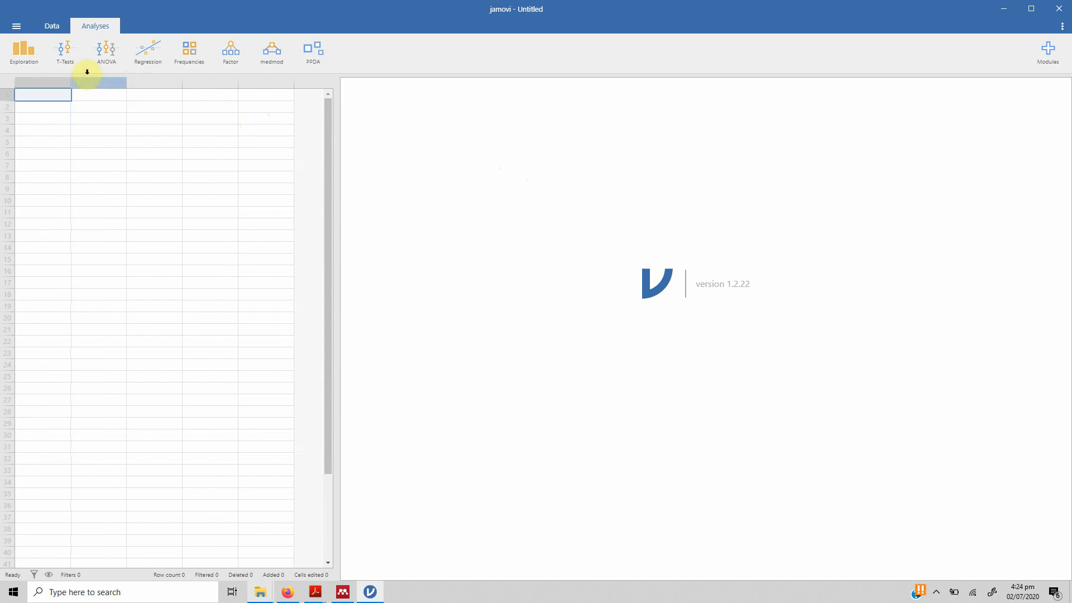
Start an import from the main menu and browse this PC for the data file
click(16, 26)
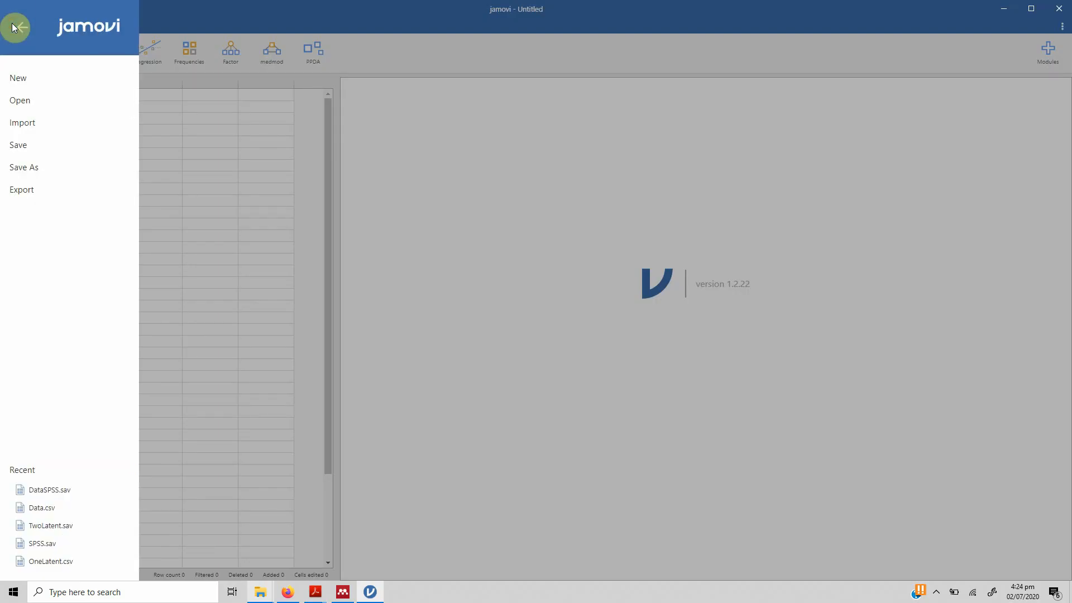
click(16, 27)
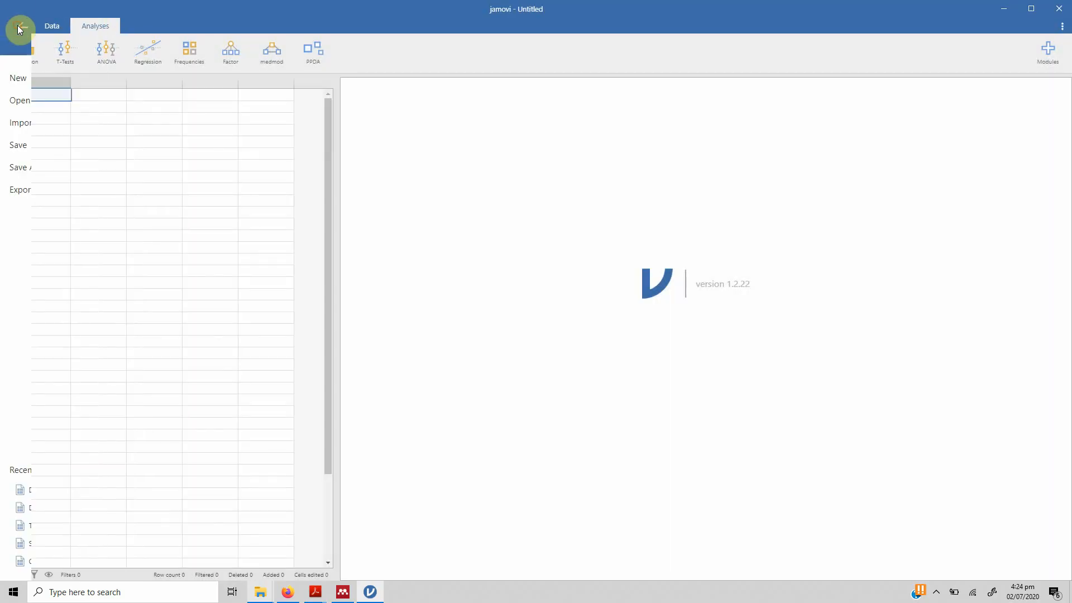
click(20, 29)
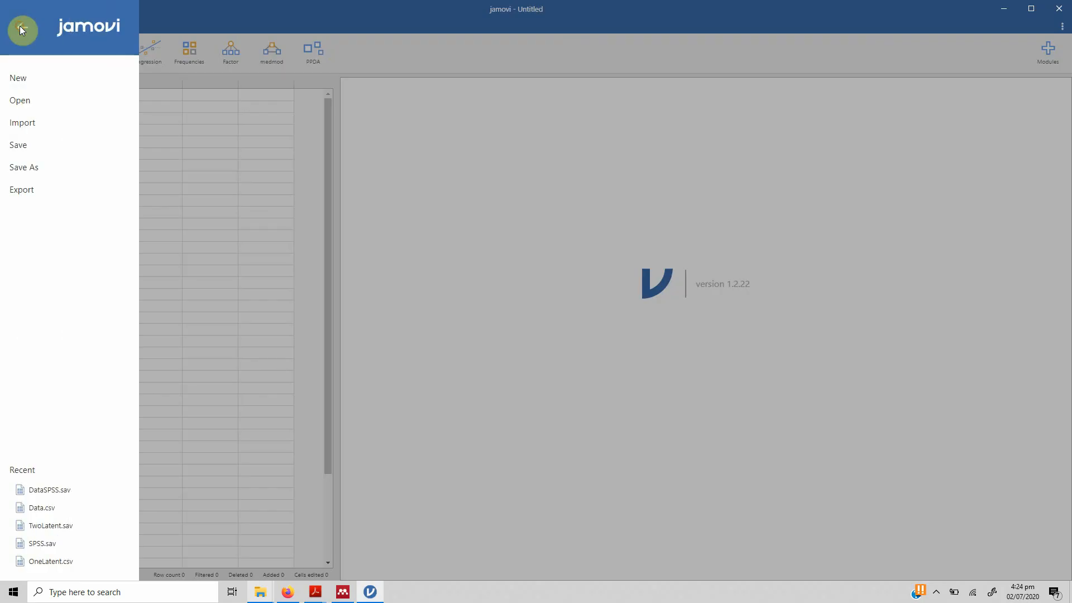
click(22, 128)
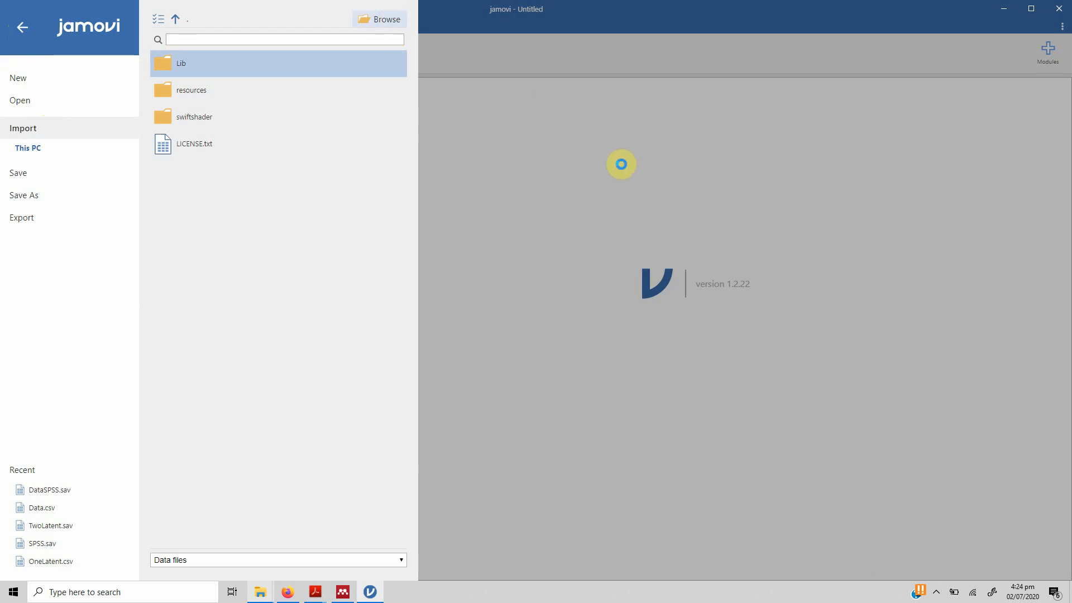
click(378, 19)
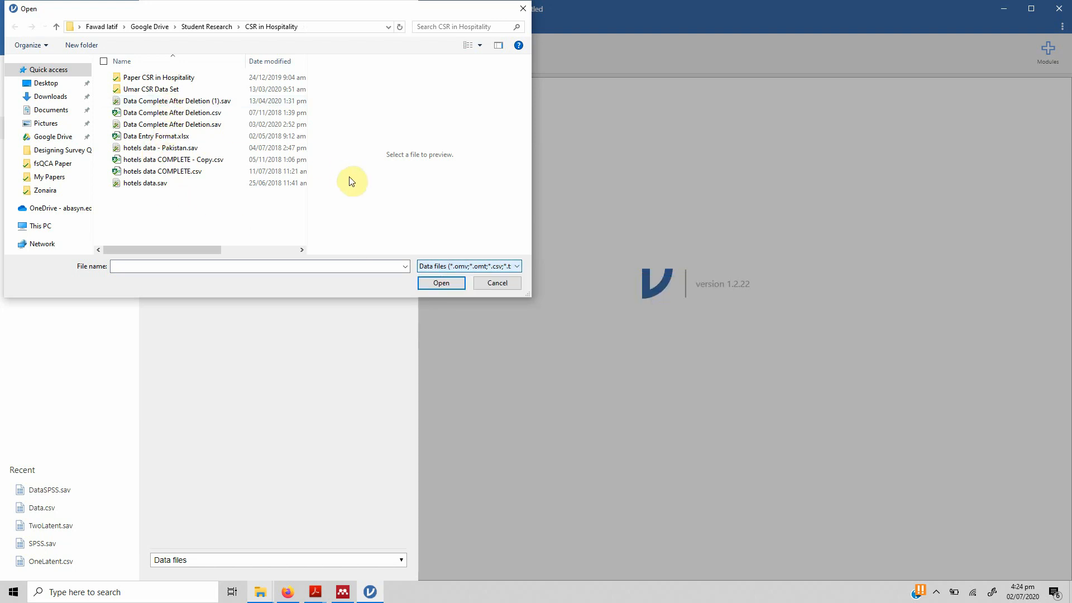
Select Data Complete After Deletion (1).sav and import it
click(175, 101)
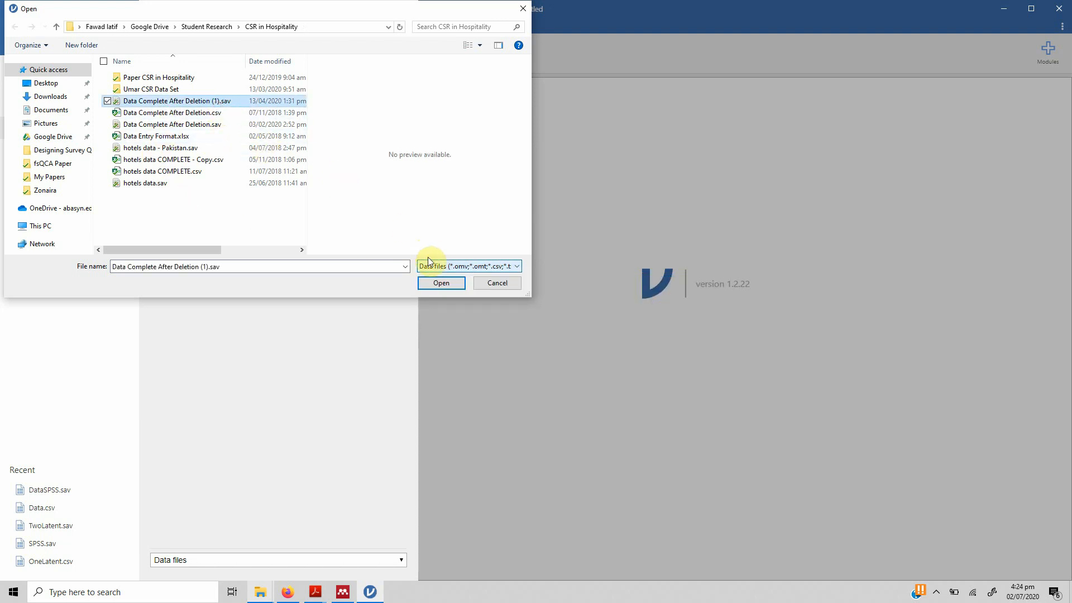
click(441, 283)
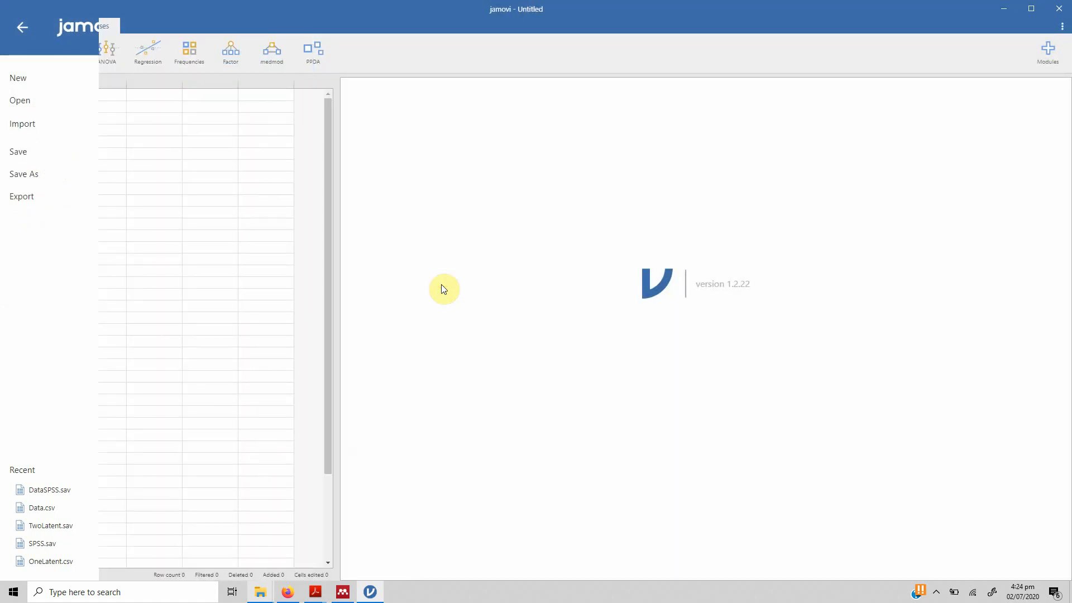
click(51, 489)
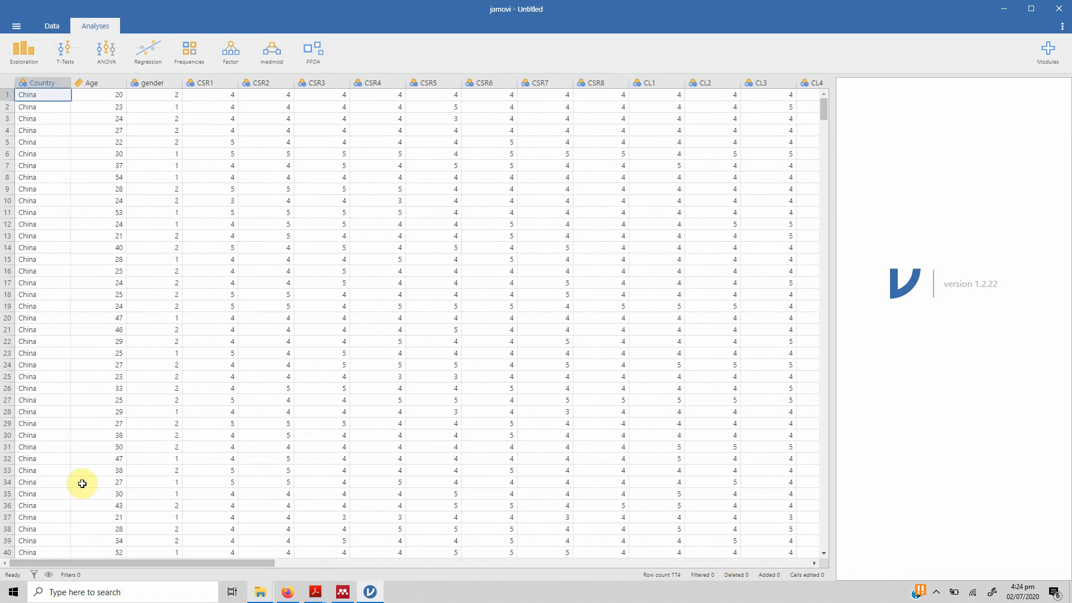
mouse_move(830, 258)
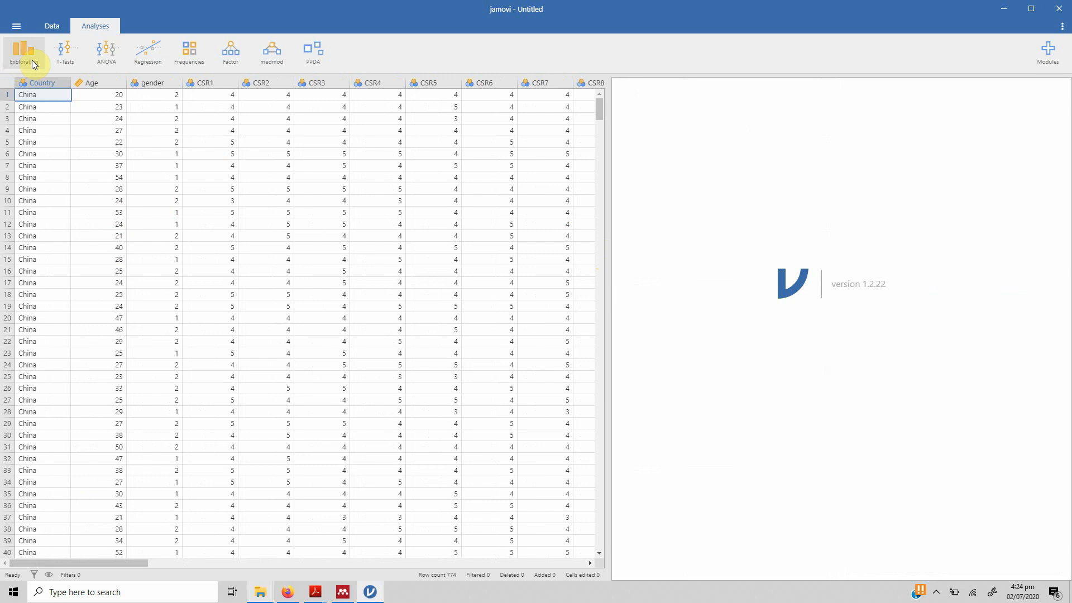
click(64, 53)
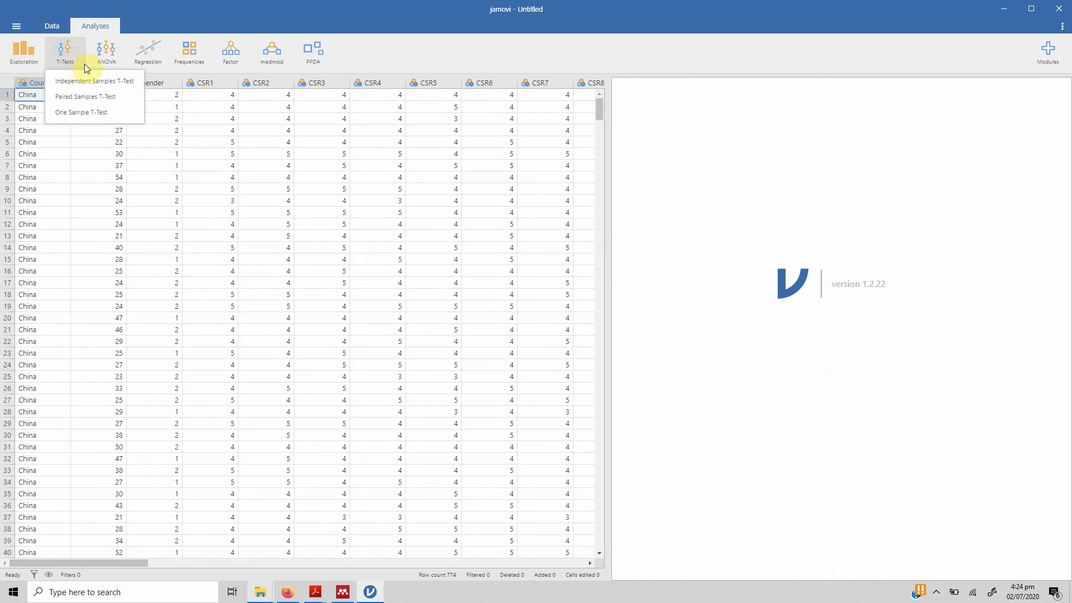
click(106, 50)
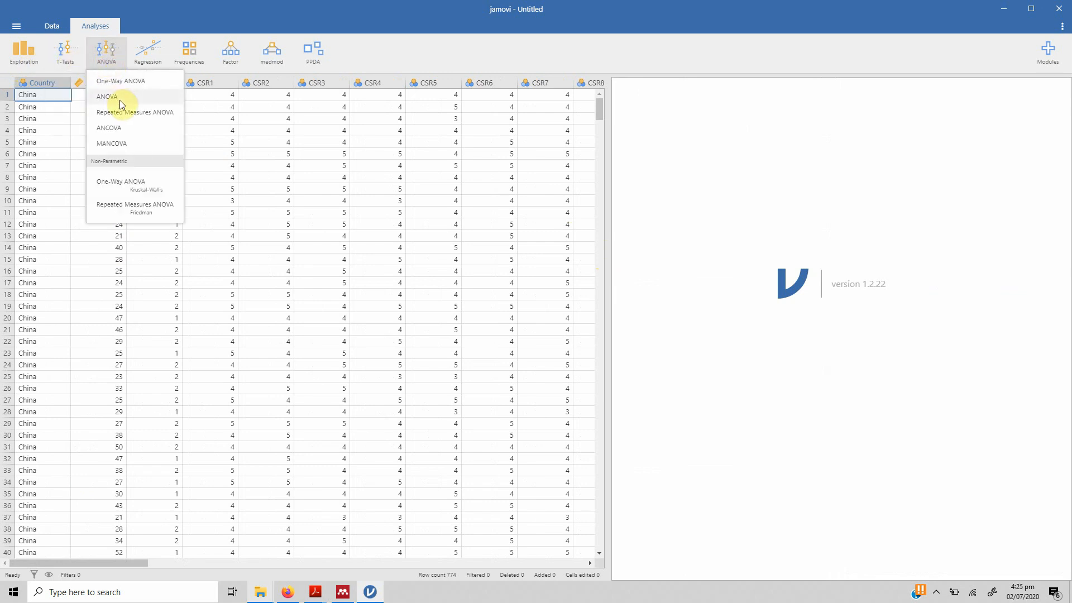
mouse_move(136, 143)
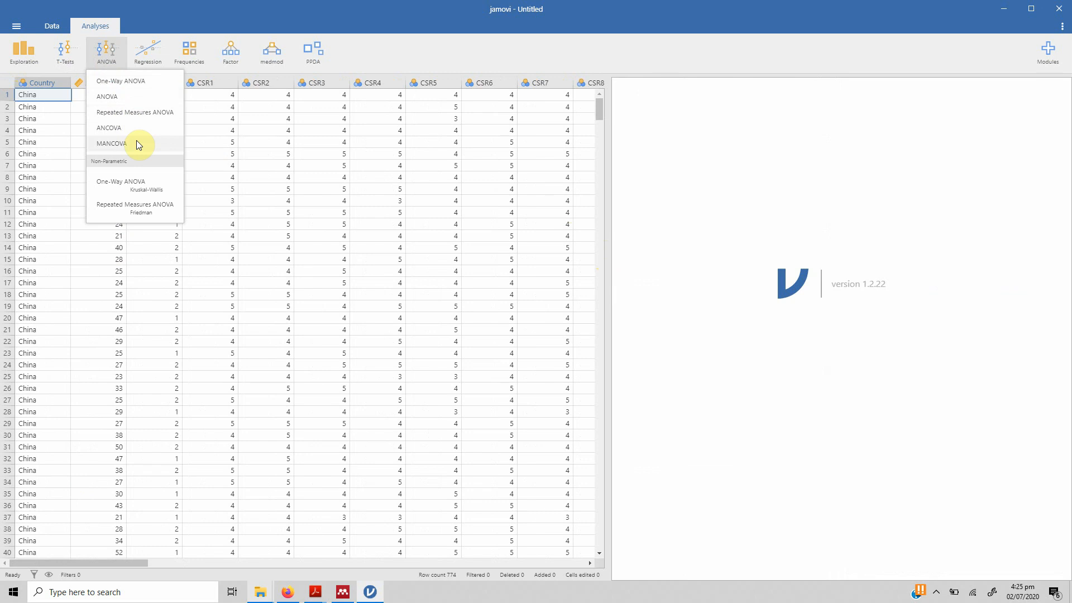
click(147, 51)
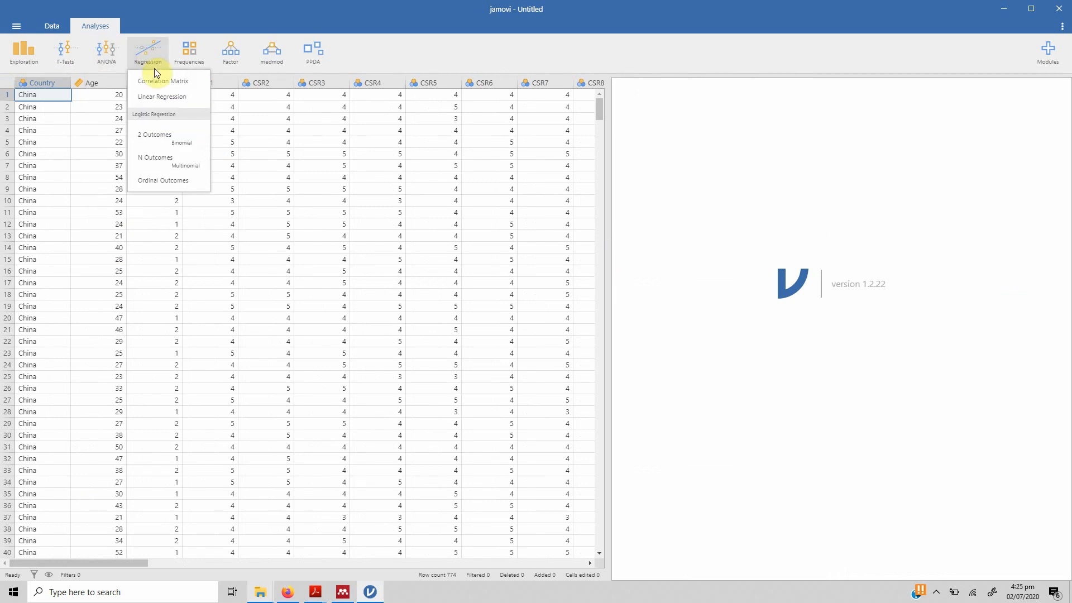
click(189, 51)
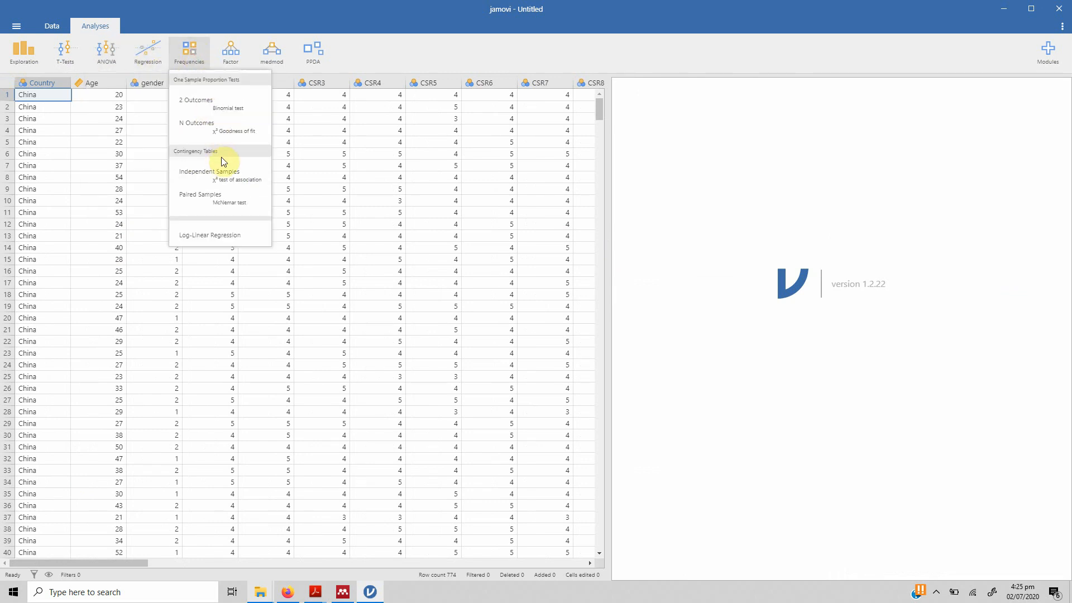
click(230, 52)
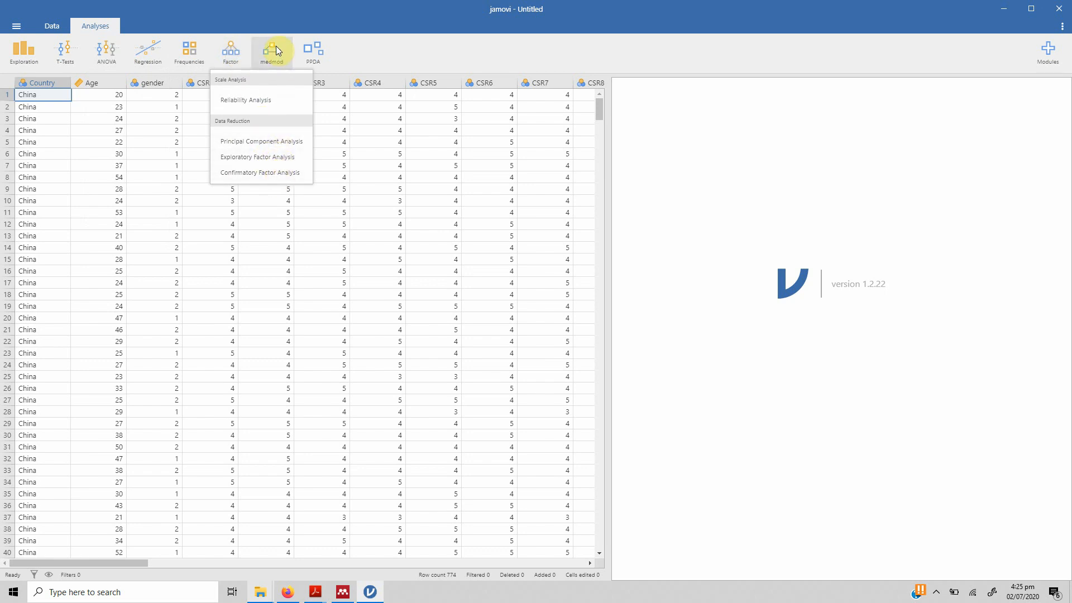
click(272, 53)
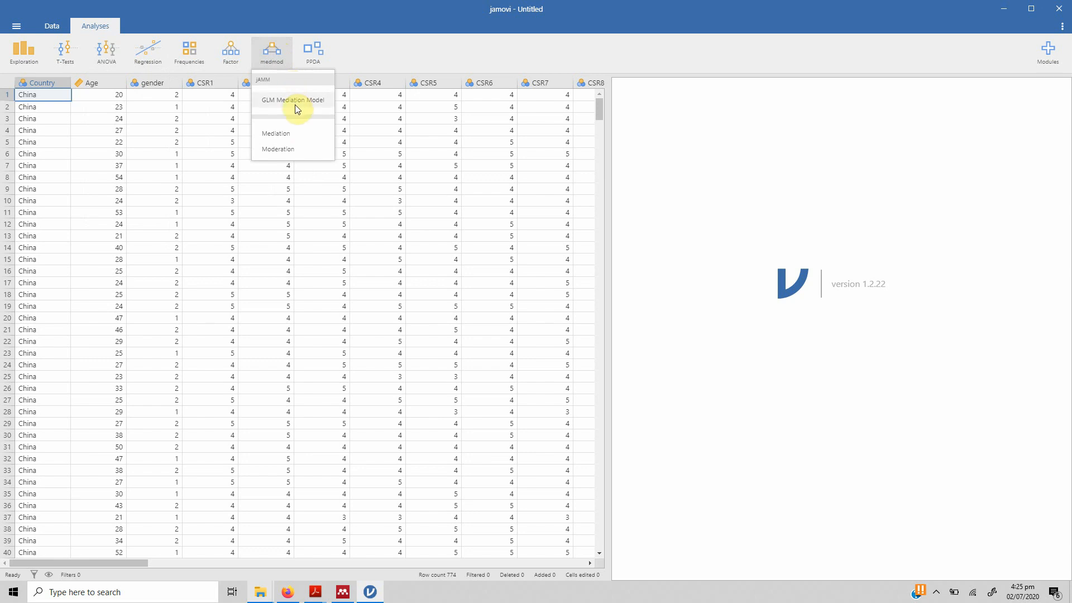
mouse_move(306, 106)
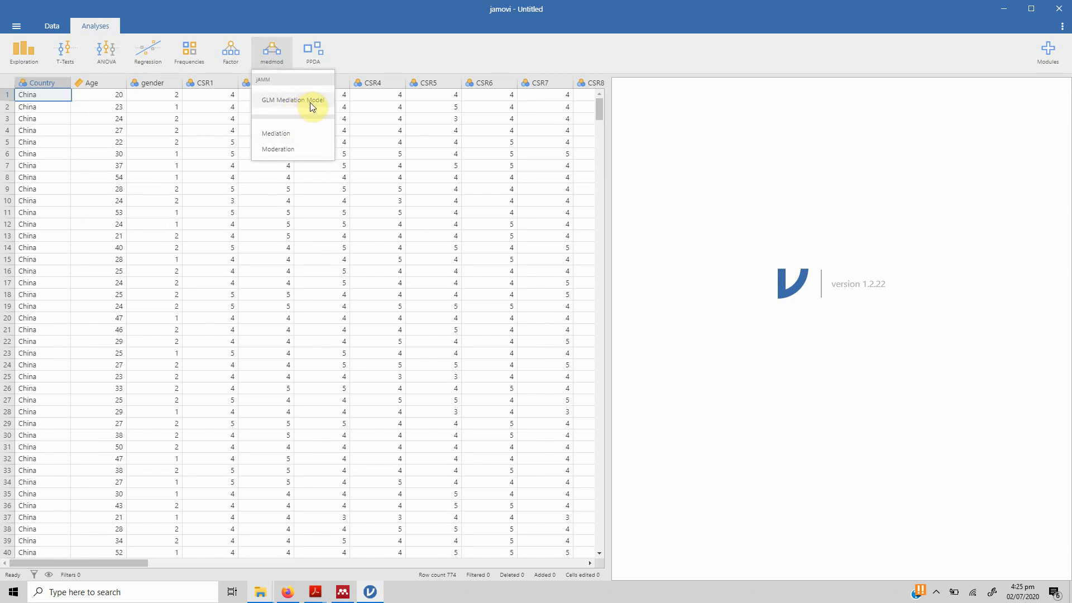
click(312, 52)
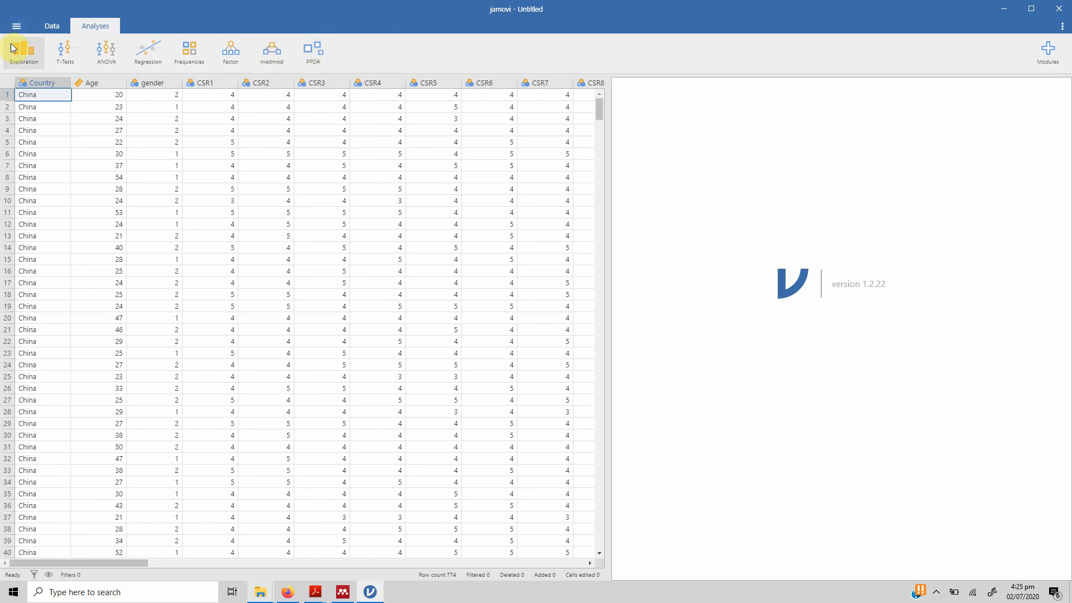
Run Descriptives on Country with a frequency table (China 278, Pakistan 315, Italy 181)
click(23, 51)
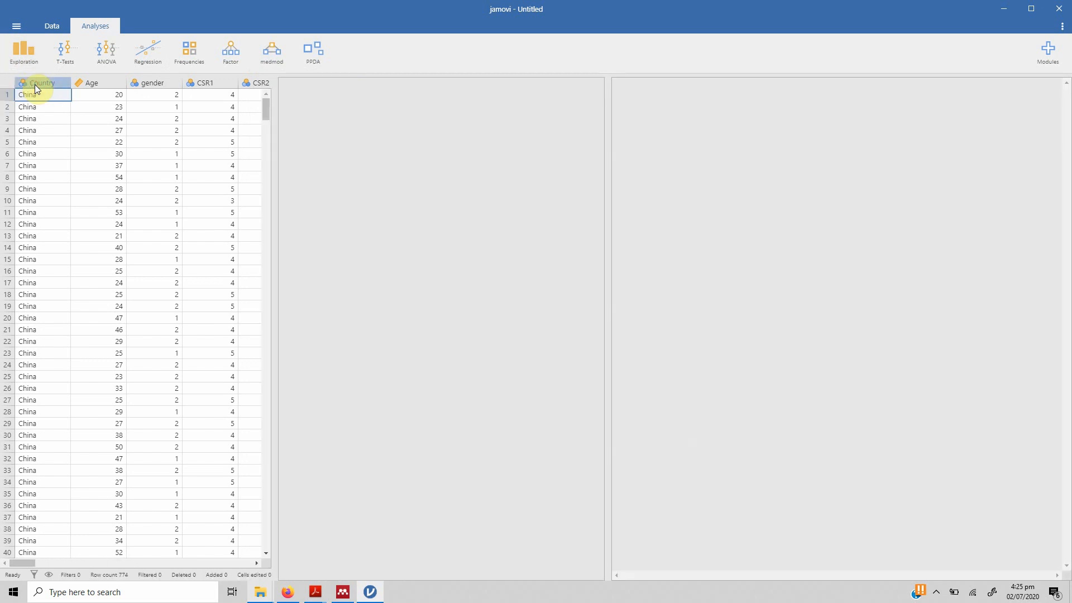
click(23, 52)
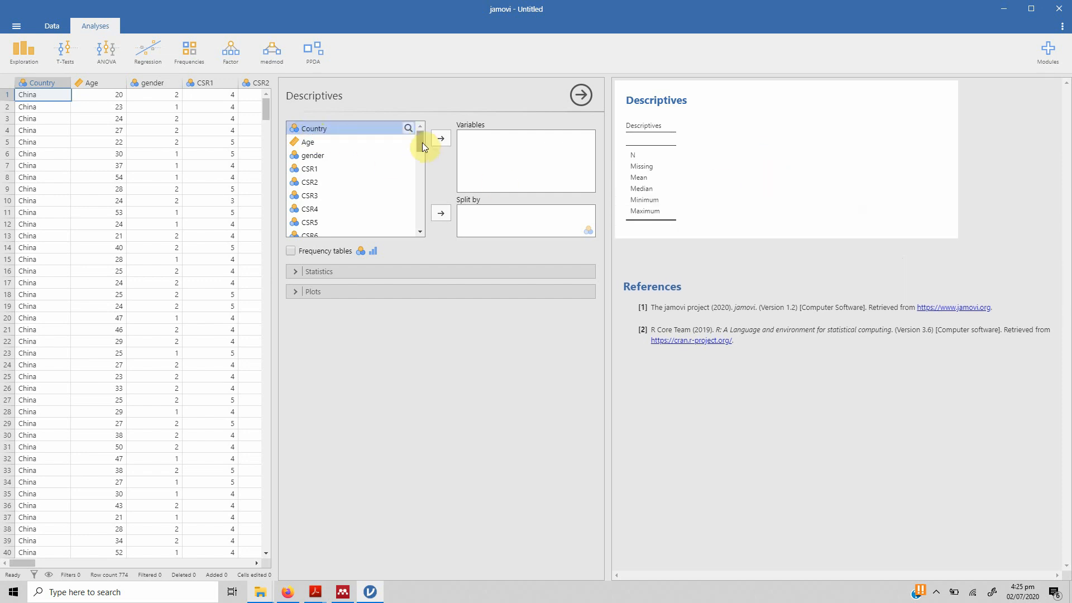
click(440, 139)
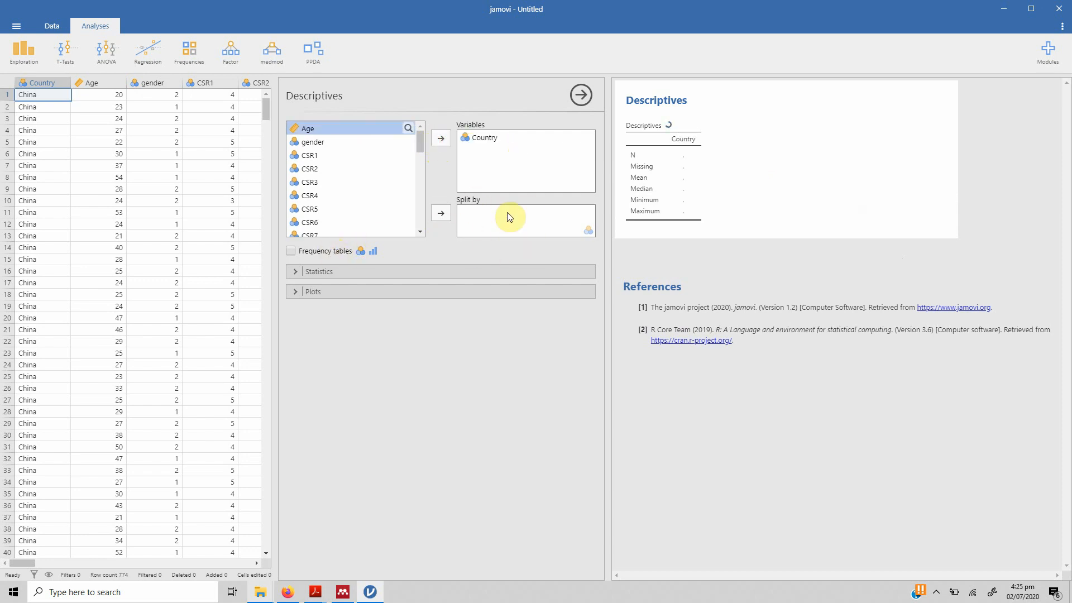
mouse_move(300, 254)
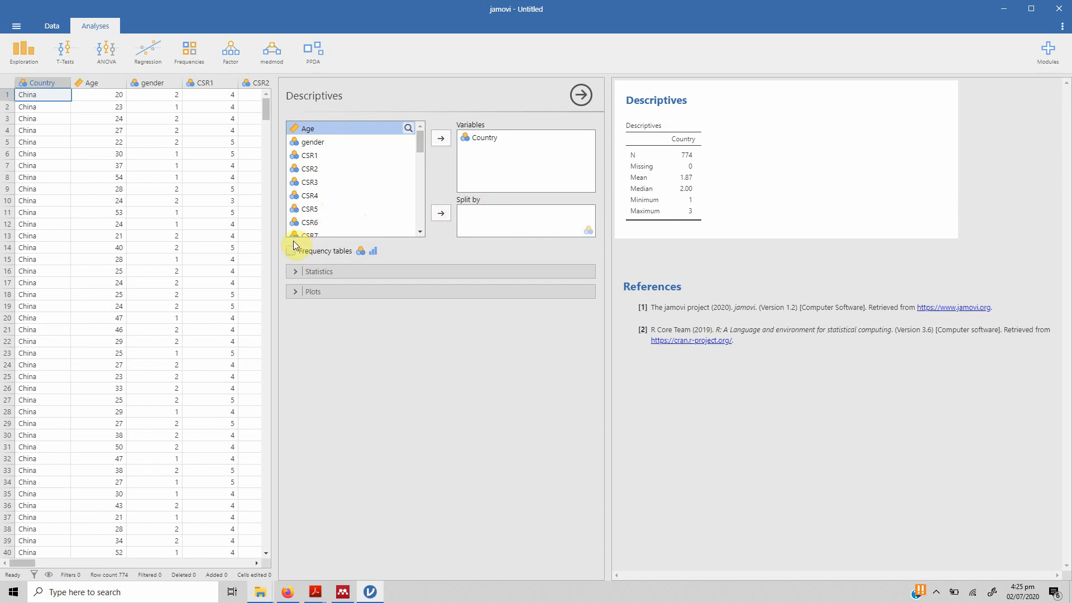
click(290, 251)
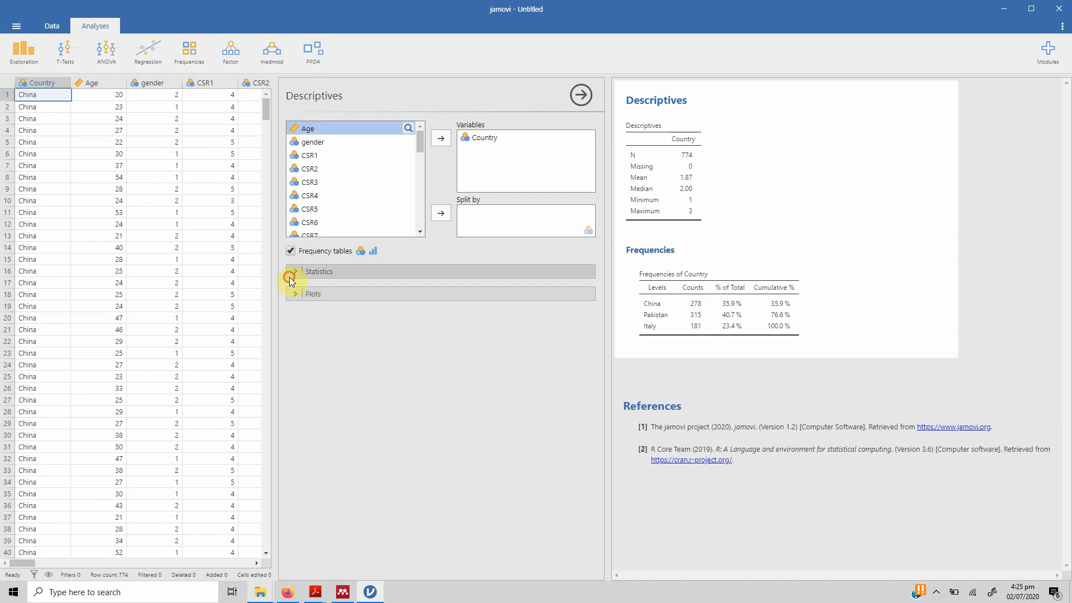
Replace mean and median with the mode in the Country descriptives statistics
click(318, 272)
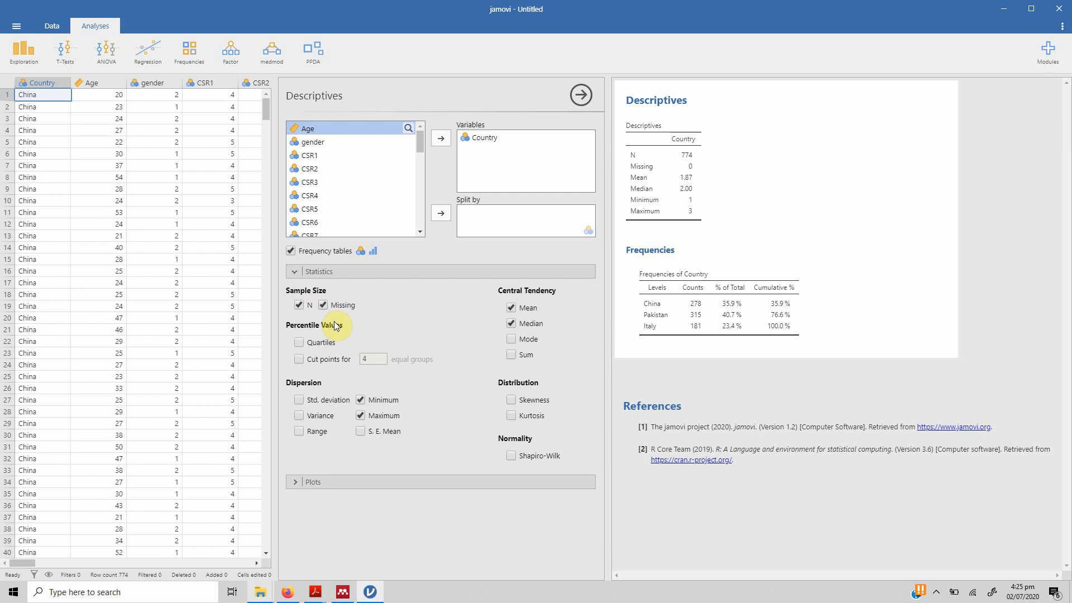
click(512, 309)
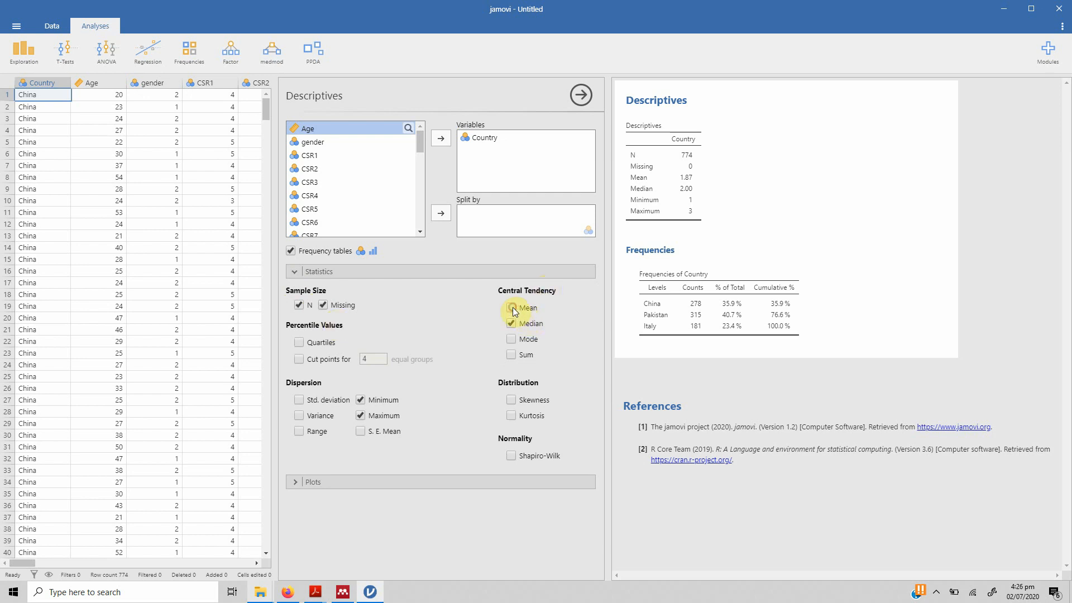
click(511, 308)
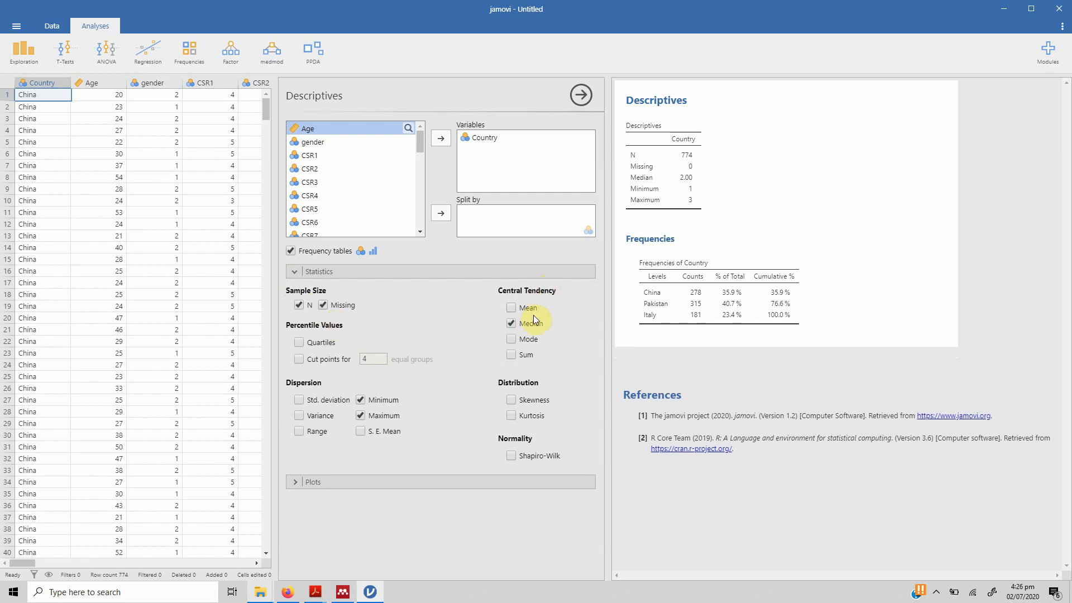
click(512, 324)
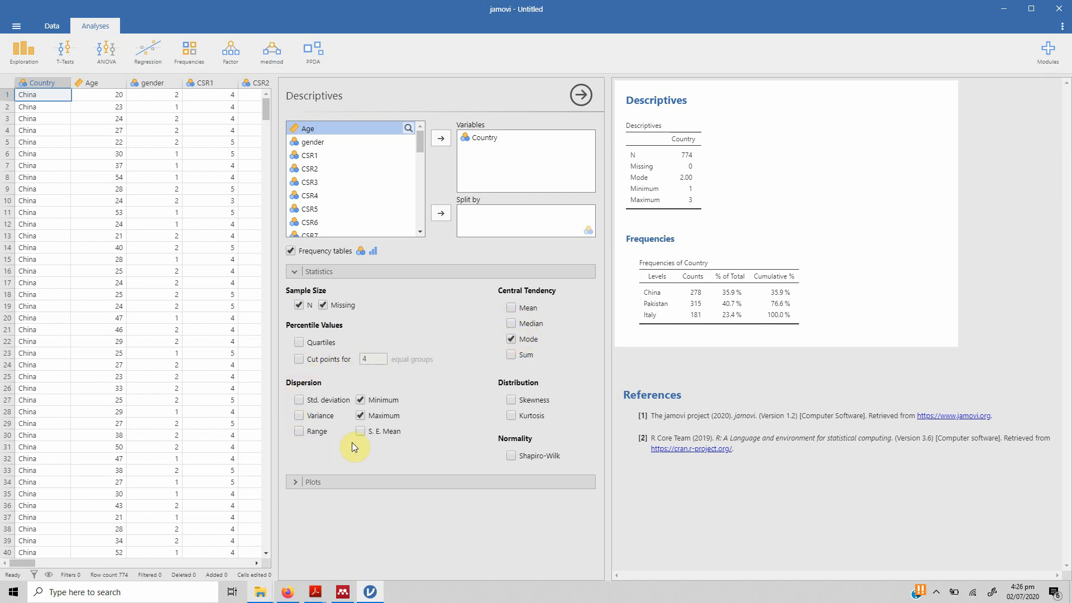
click(312, 482)
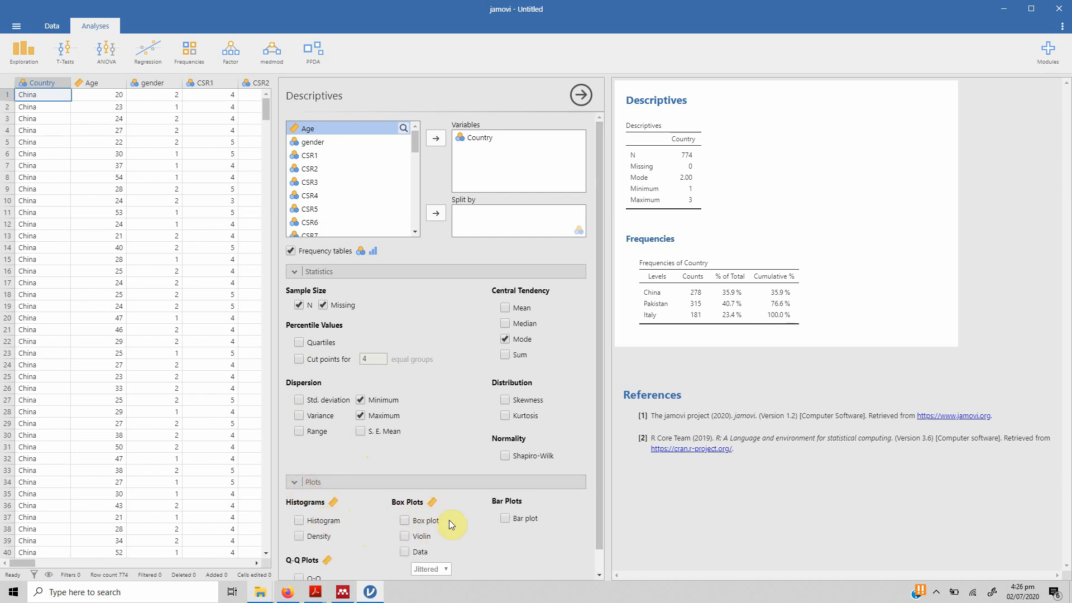
Add a bar plot of Country counts for China, Pakistan and Italy to the results
click(505, 518)
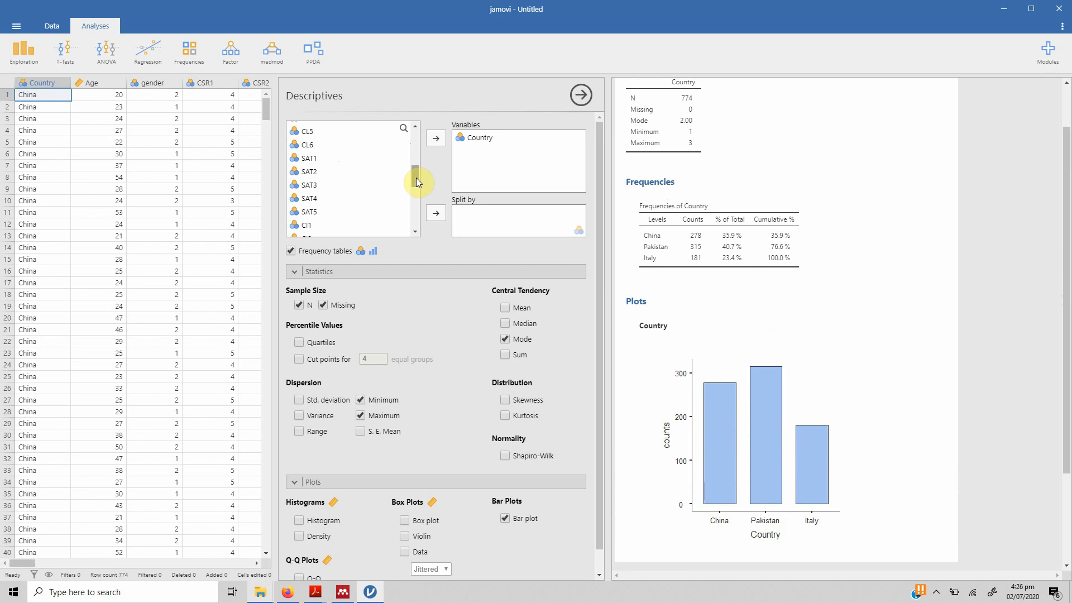
scroll(down, 3)
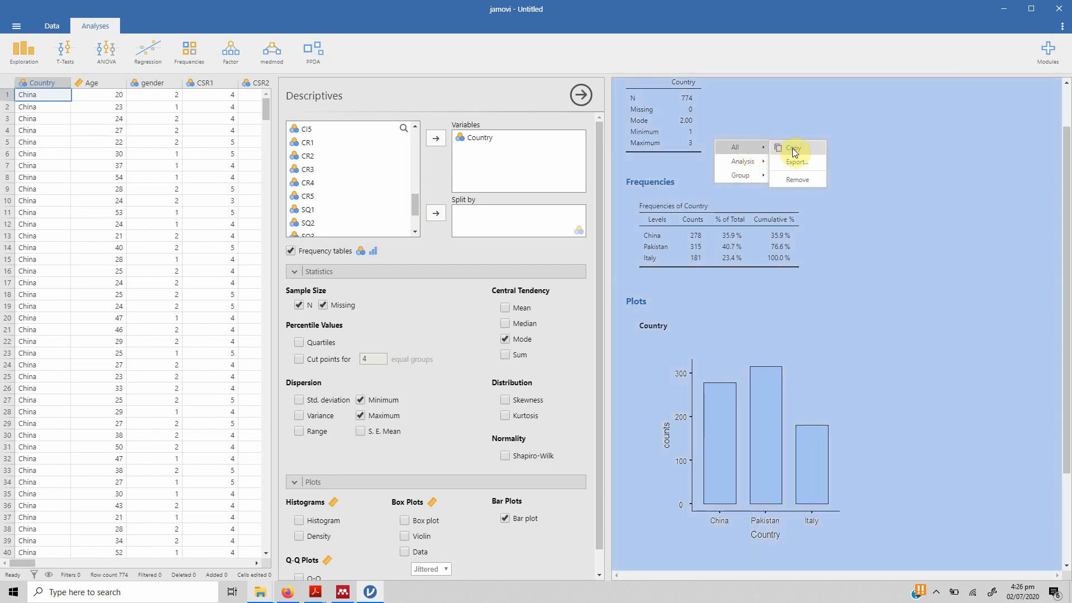
Begin an All > Export of the results, then cancel without saving
click(798, 168)
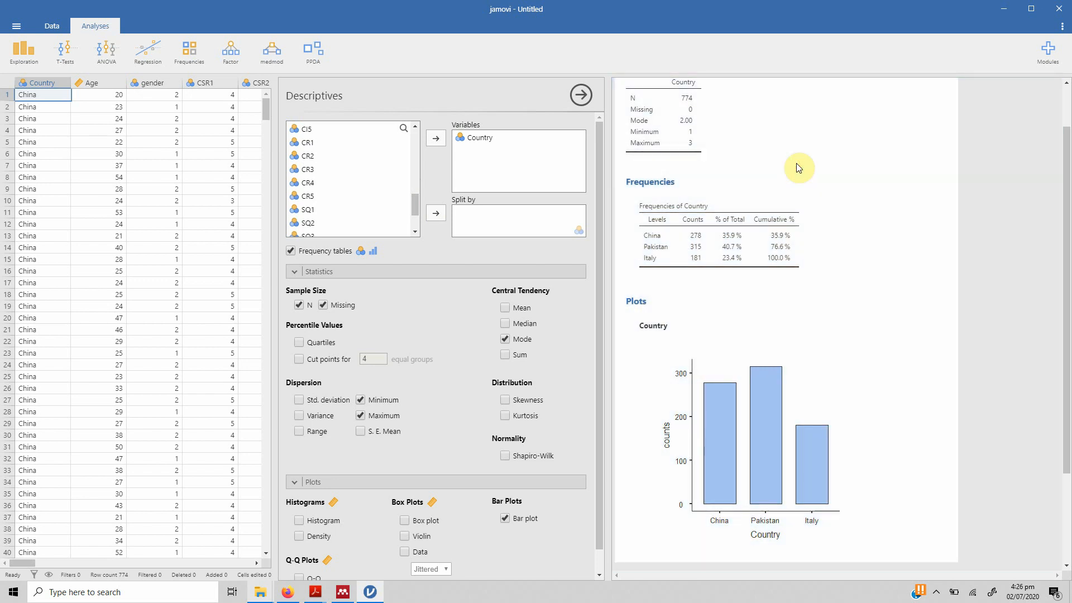
click(300, 258)
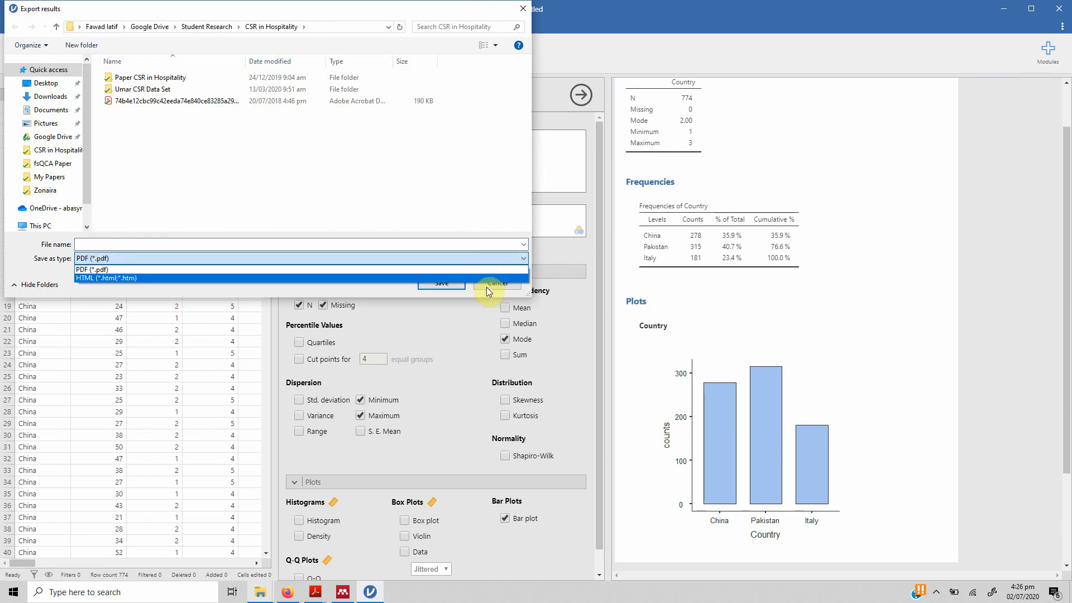
click(495, 283)
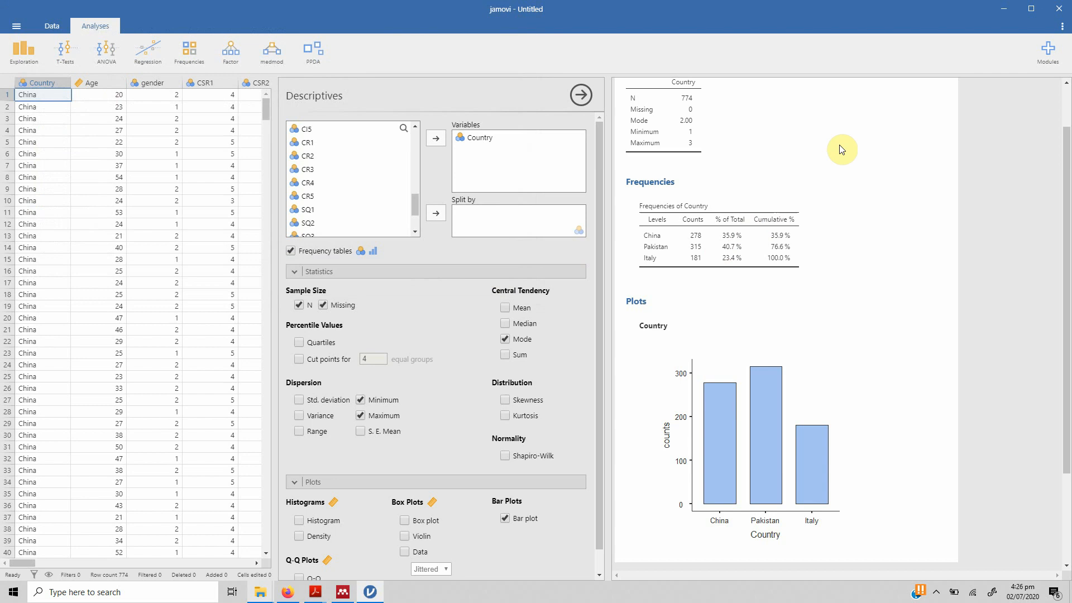
Copy all results to the clipboard and search for Word to start it
right_click(841, 149)
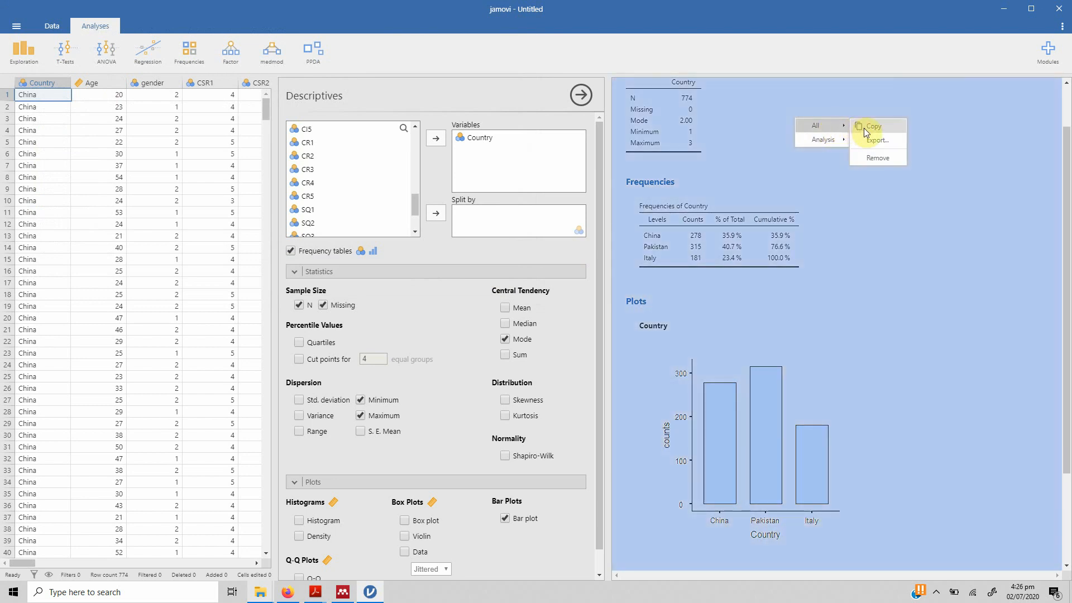
click(873, 126)
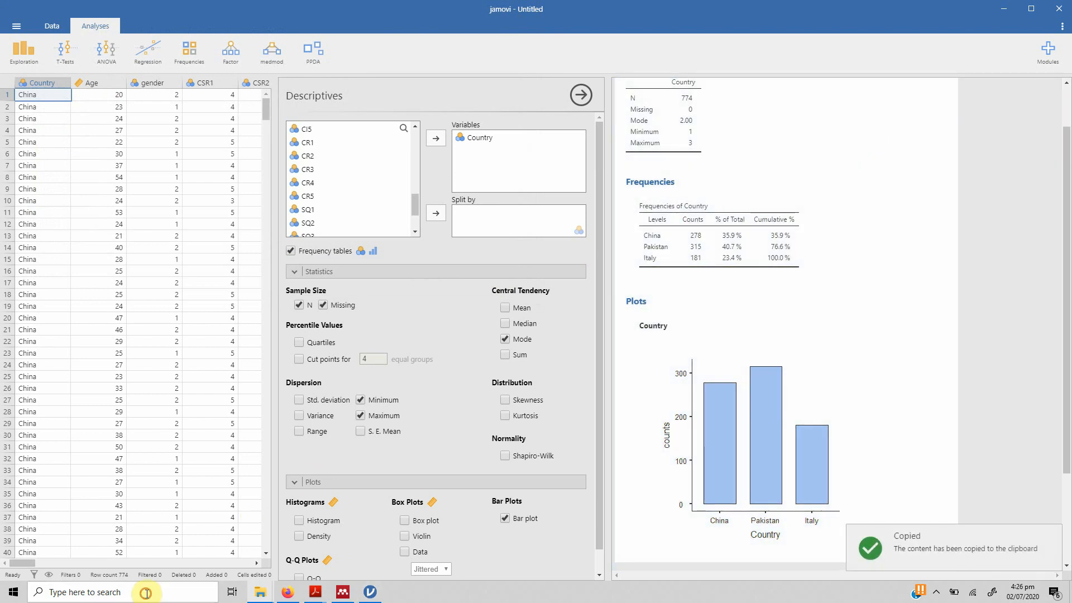
text(word)
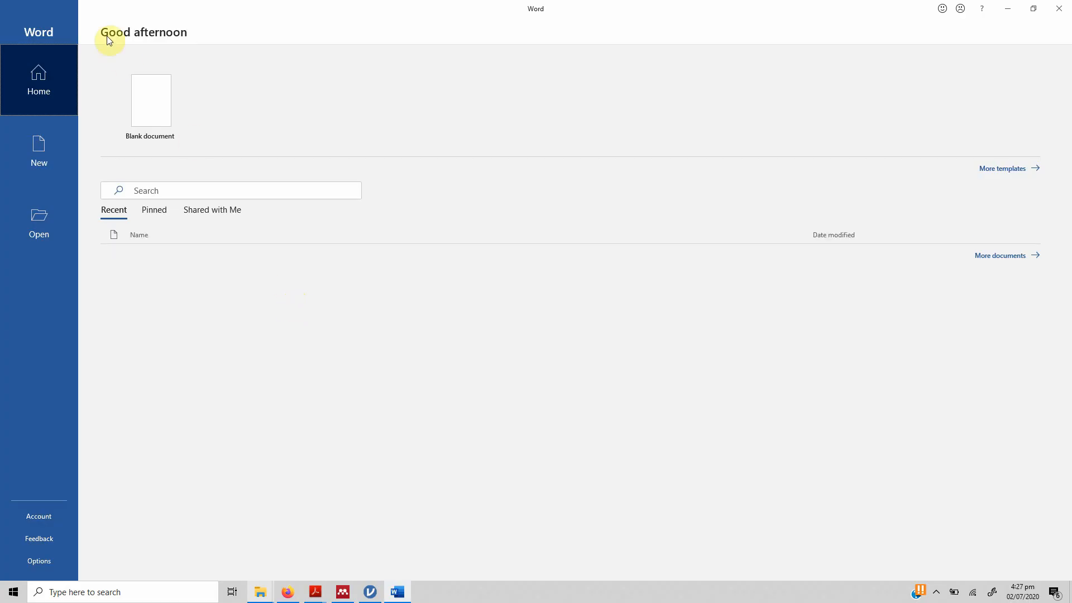
Start a new blank Word document and paste the jamovi descriptives, frequency table, bar plot and references
click(149, 100)
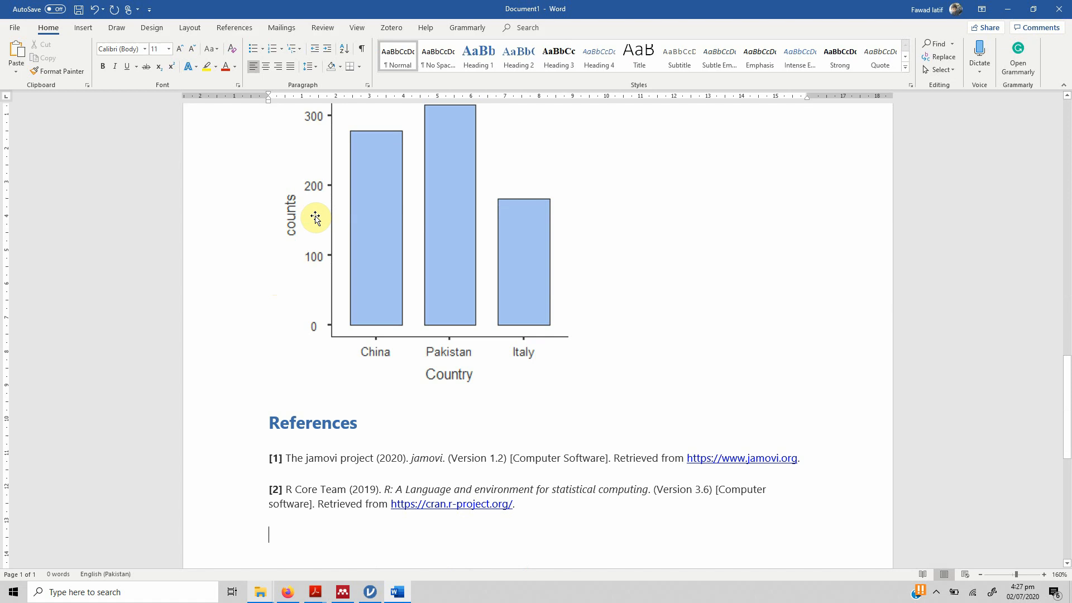
mouse_move(519, 541)
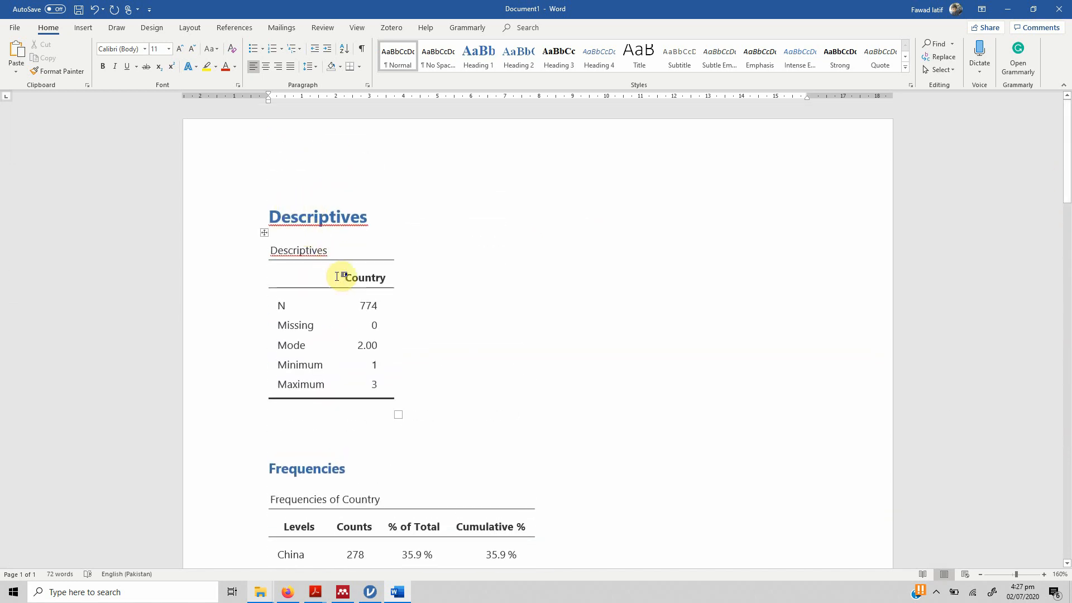
mouse_move(298, 303)
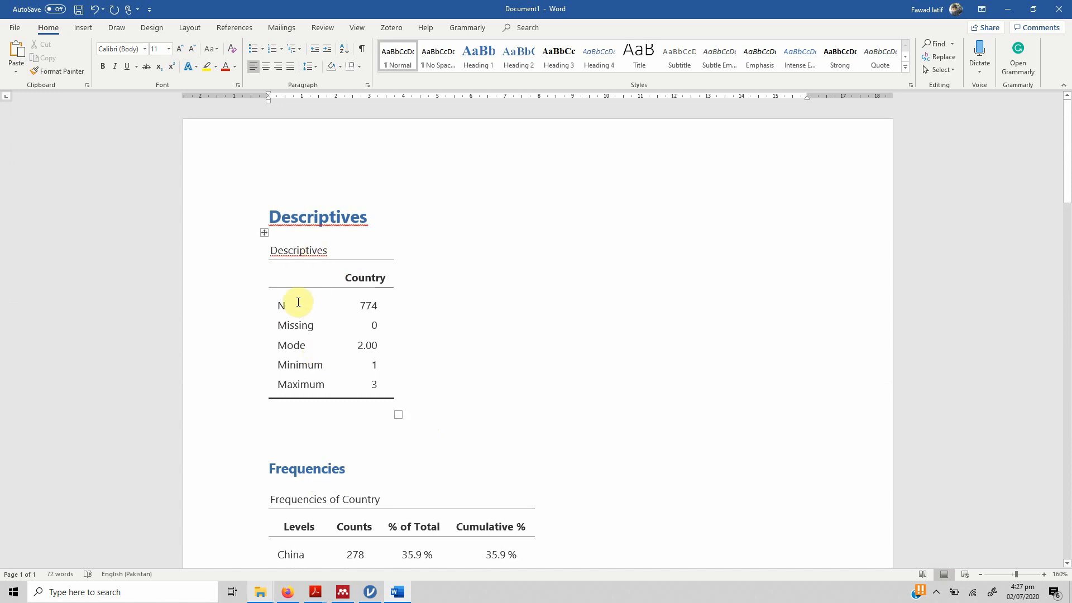